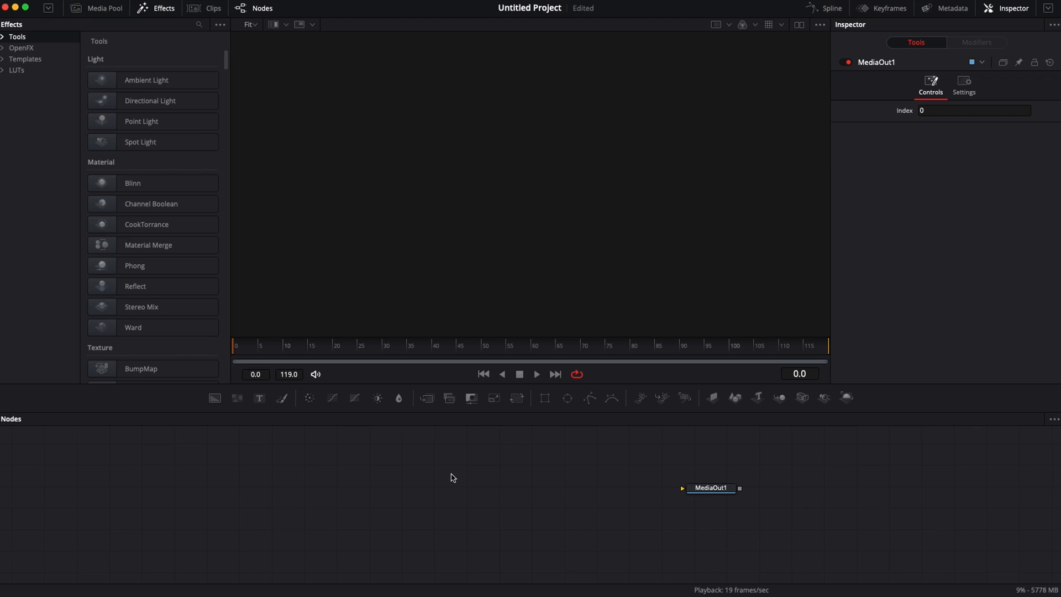
mouse_move(716, 433)
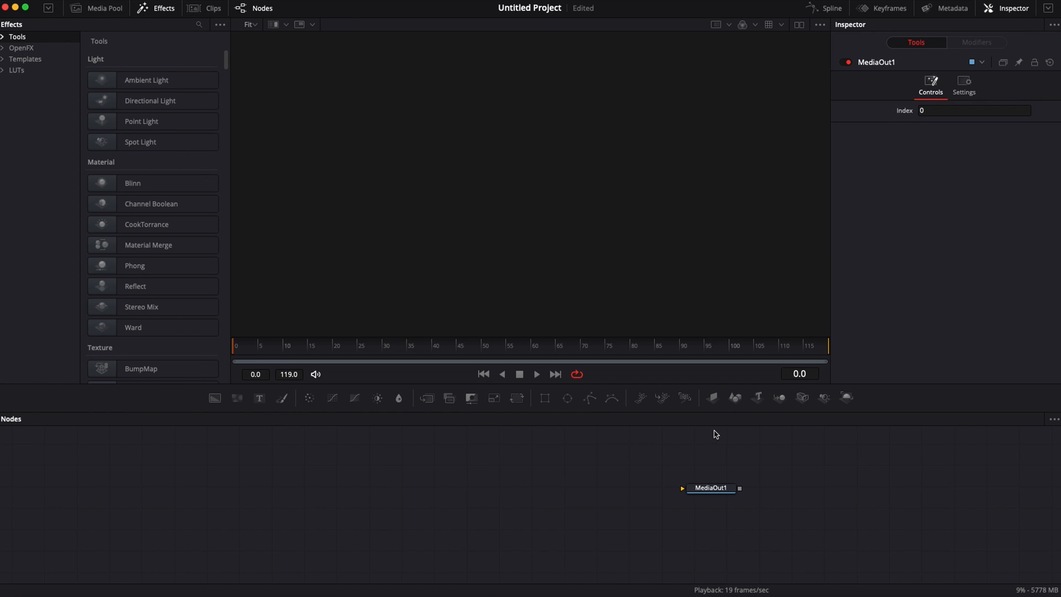
mouse_move(385, 410)
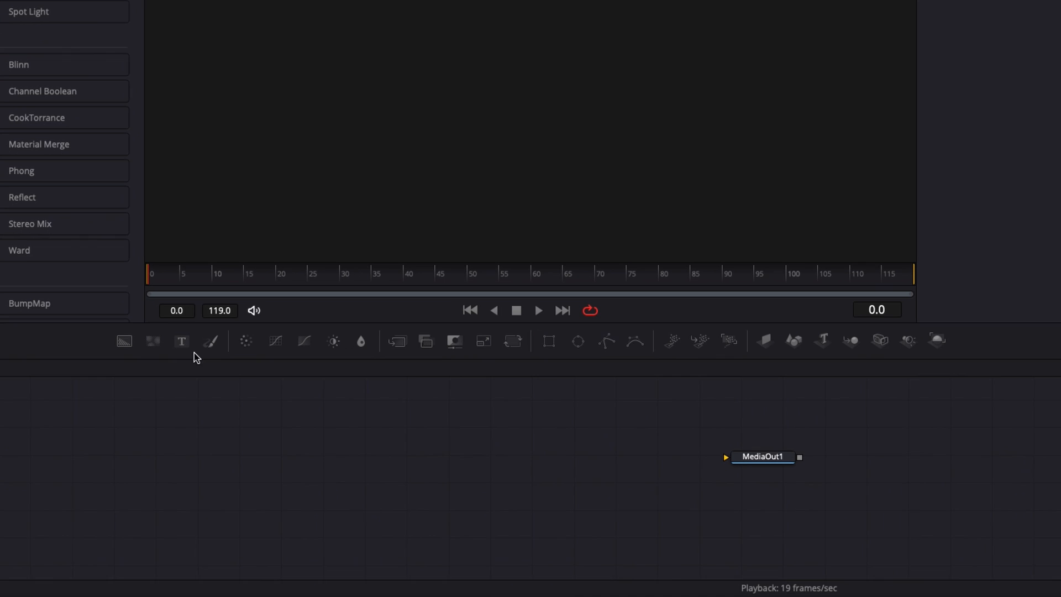
Add a Text node and a Background node feeding Merge1 and view the merged result
left_click(180, 340)
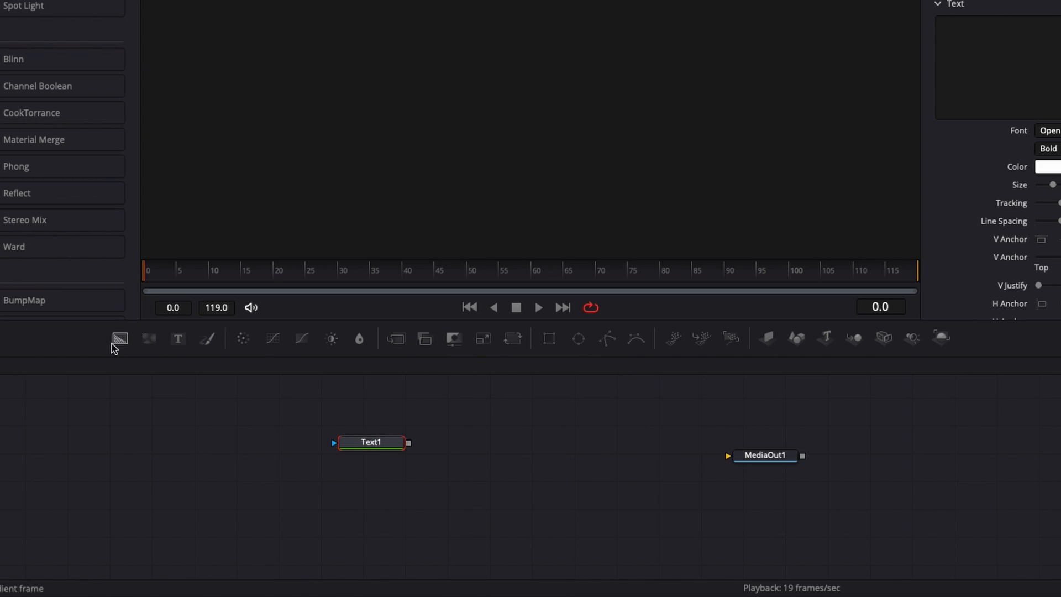
left_click(120, 338)
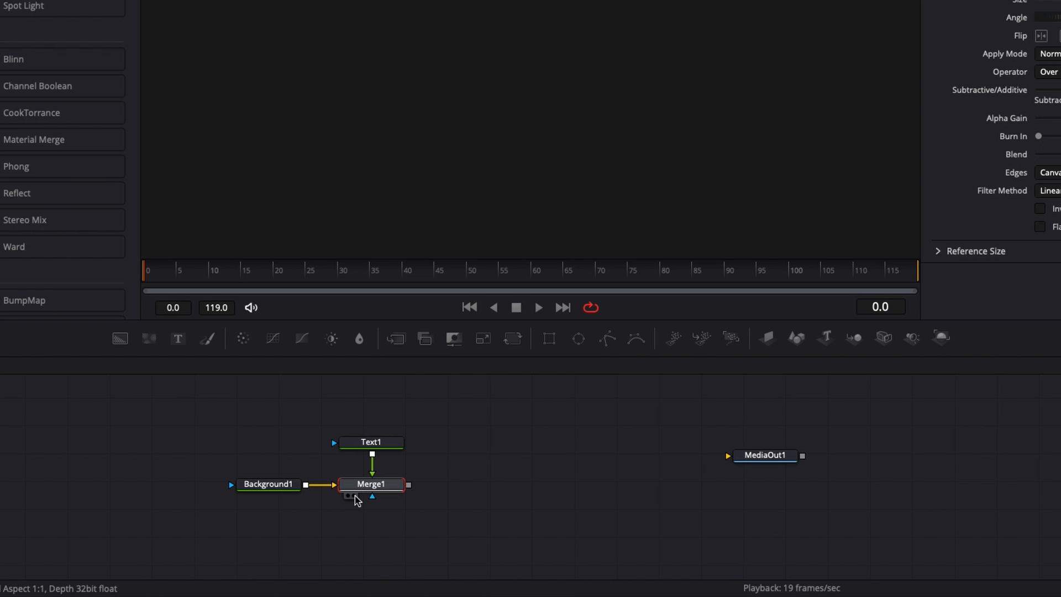
left_click(371, 484)
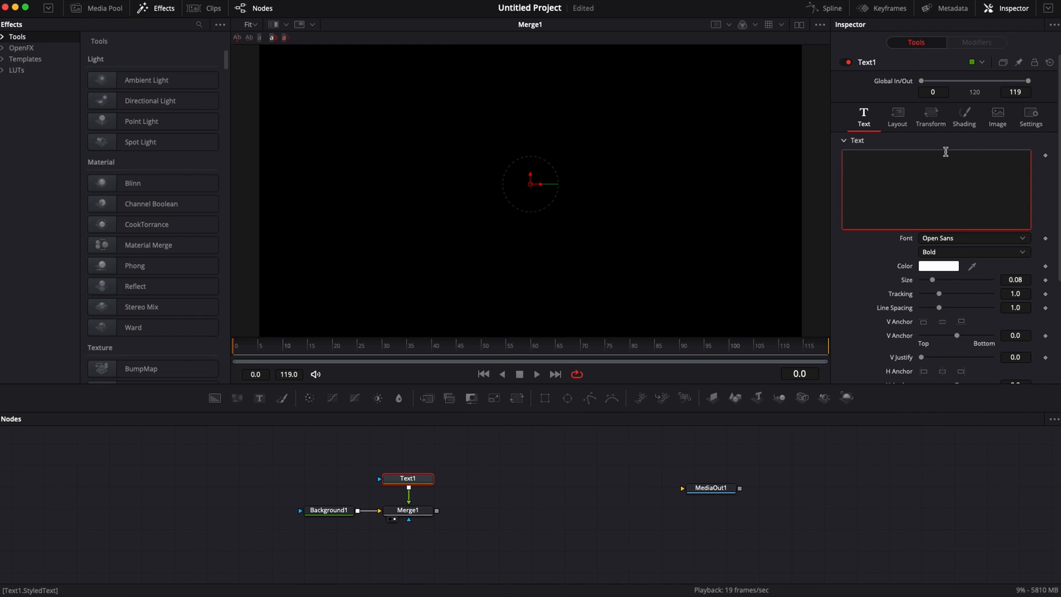
Set Text1 to read DAVINCI RESOLVE and change its font to Montserrat
type("DAVINCI")
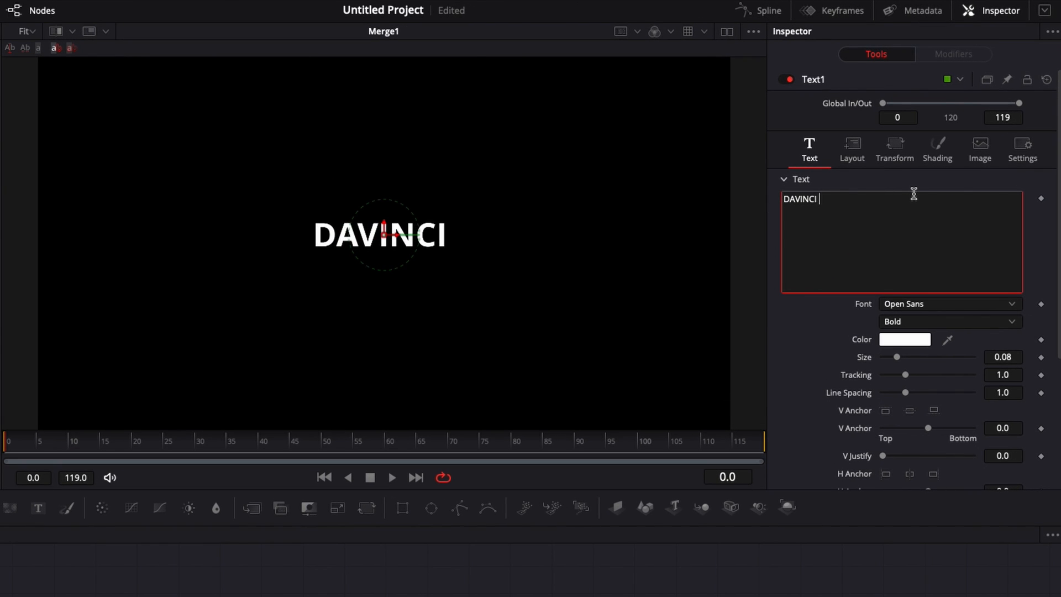
left_click(947, 303)
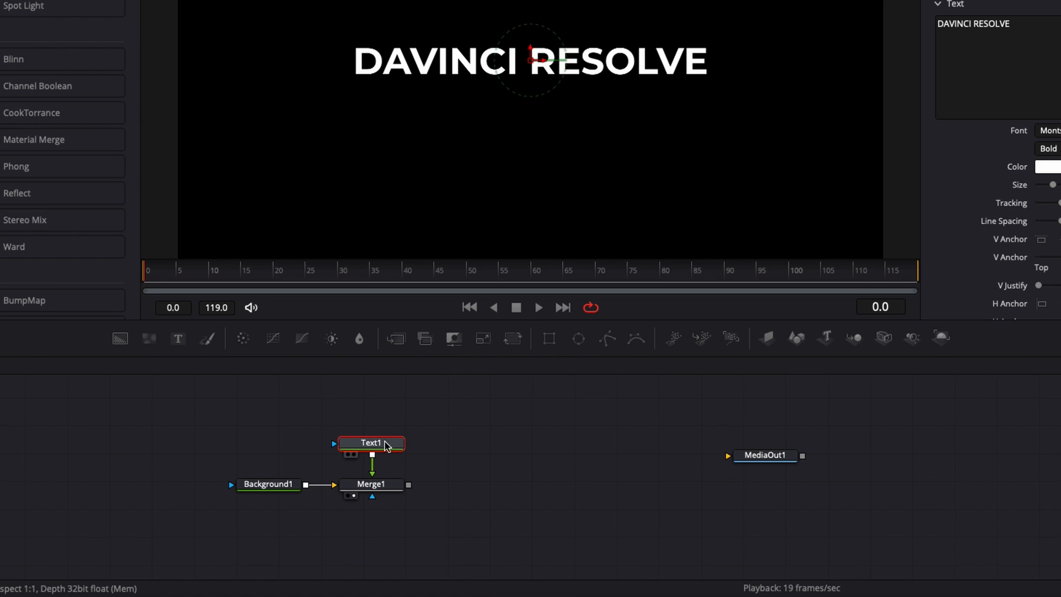
mouse_move(371, 443)
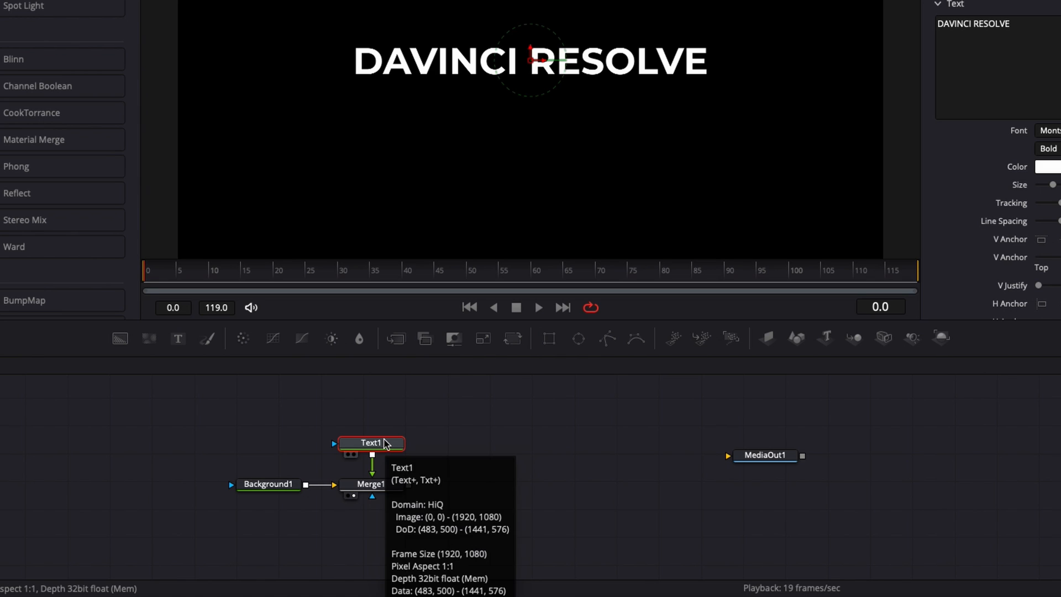
Copy Text1 and paste a linked Instance_Text1 beside it in the node editor
key("cmd+c")
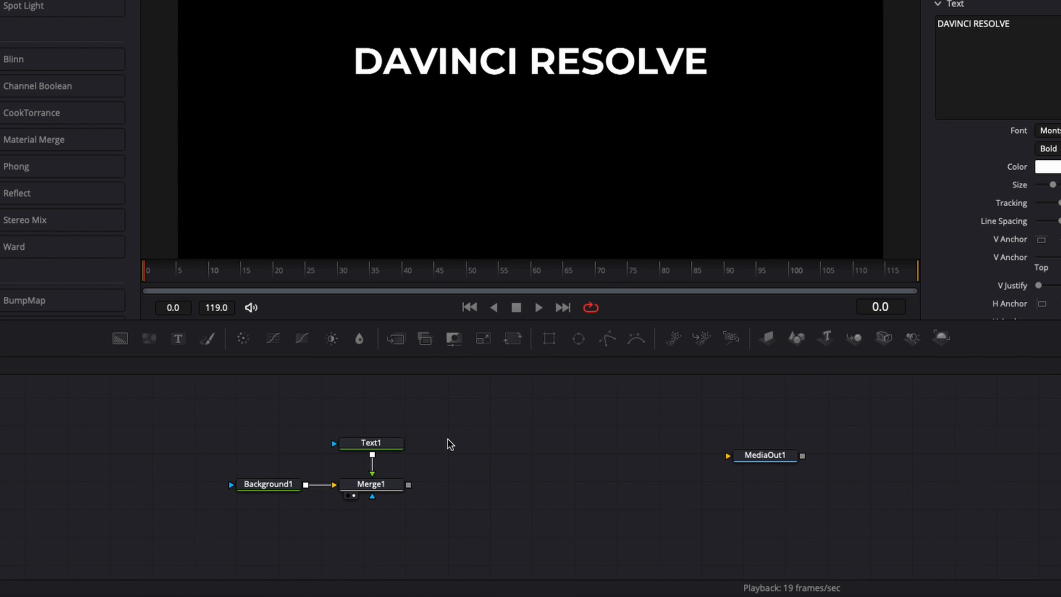
right_click(450, 443)
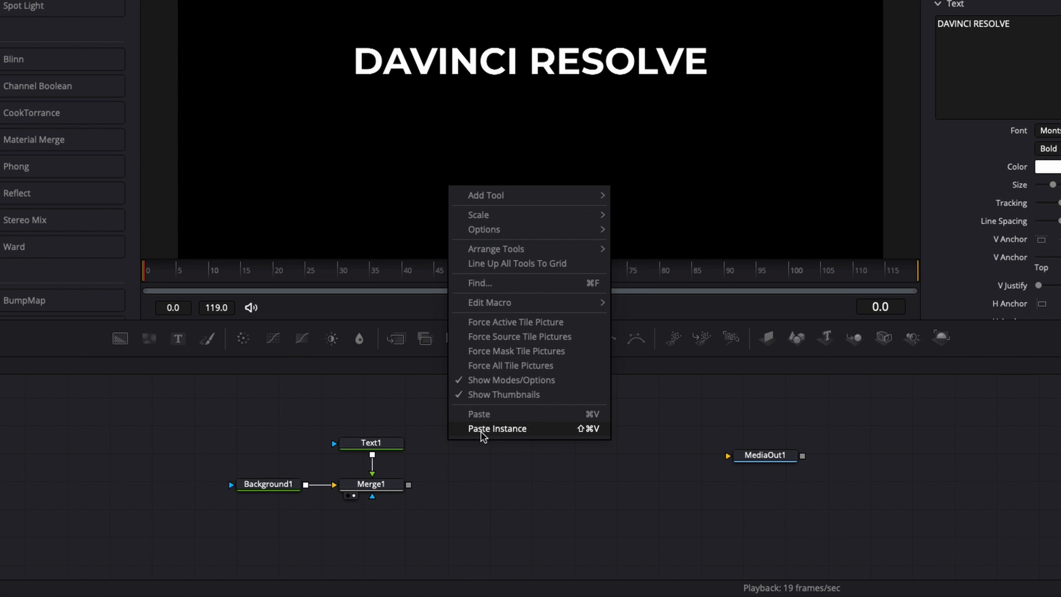
left_click(496, 429)
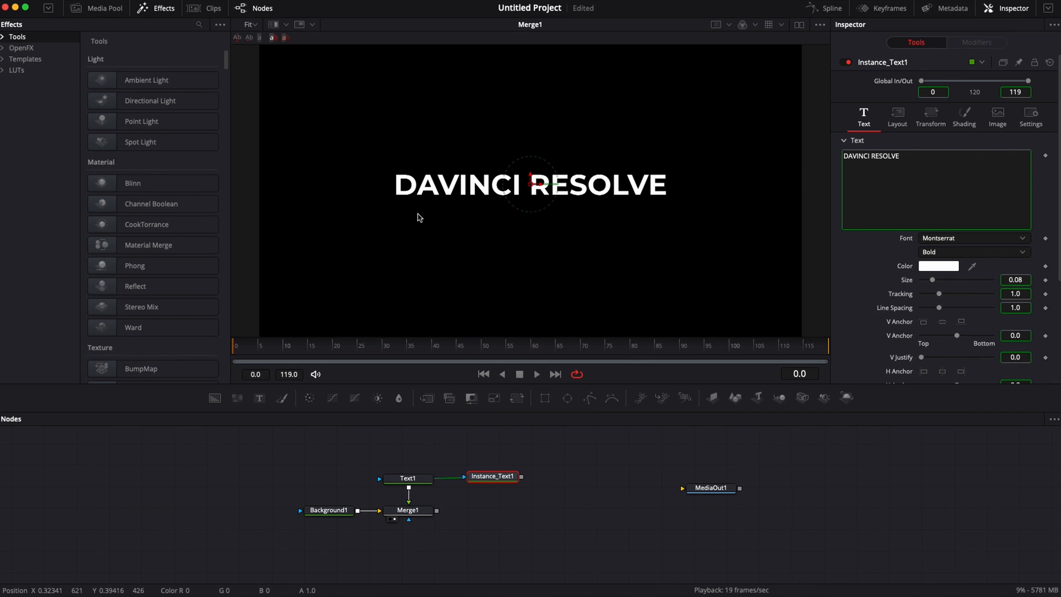
left_click(408, 479)
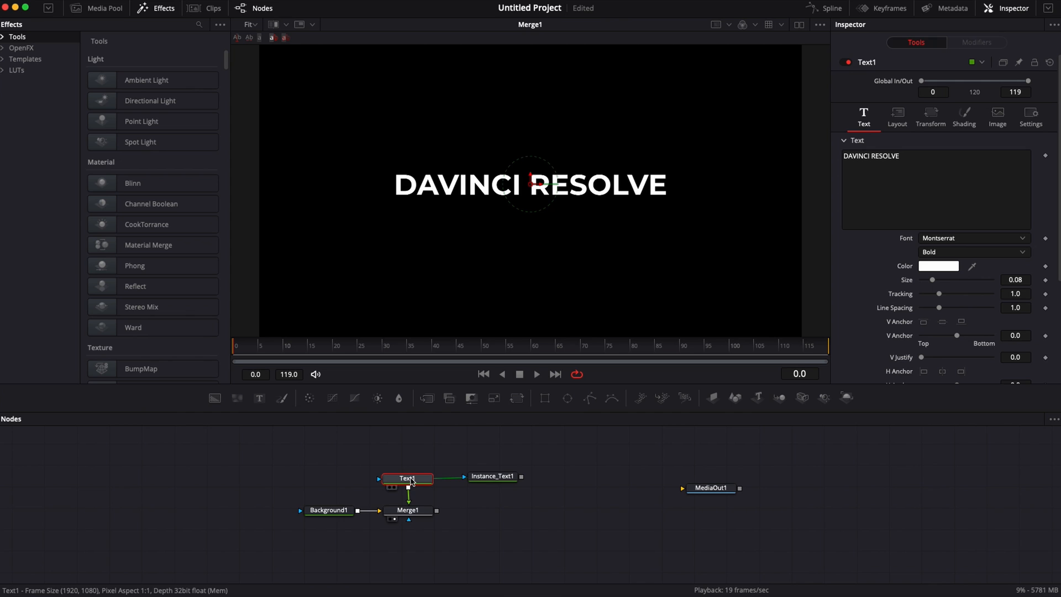
left_click(492, 475)
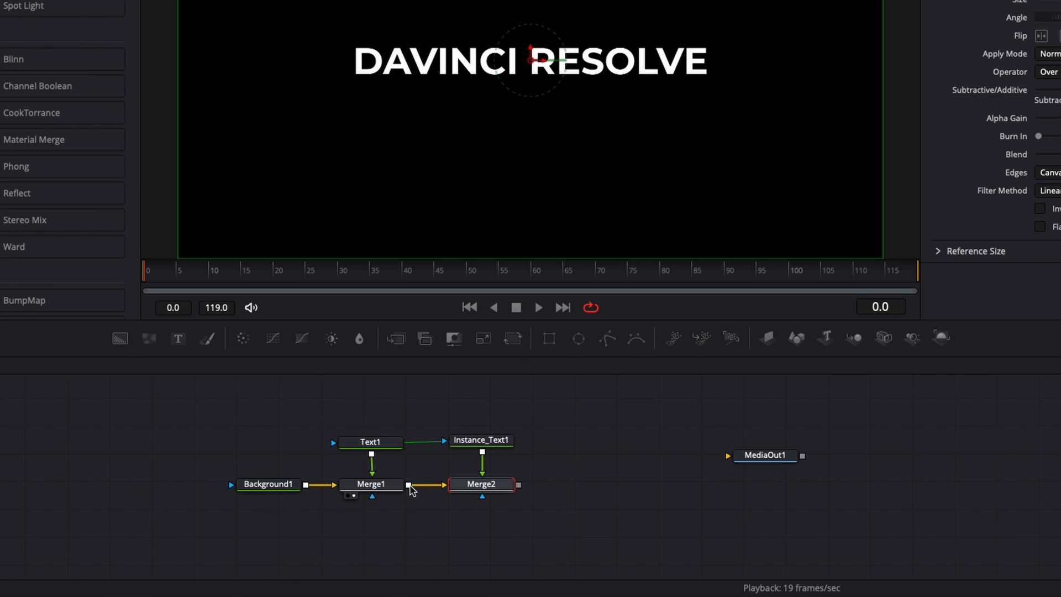
Layer Instance_Text1 over Merge1 through Merge2 and check its text, font and size mirror Text1
left_click(480, 483)
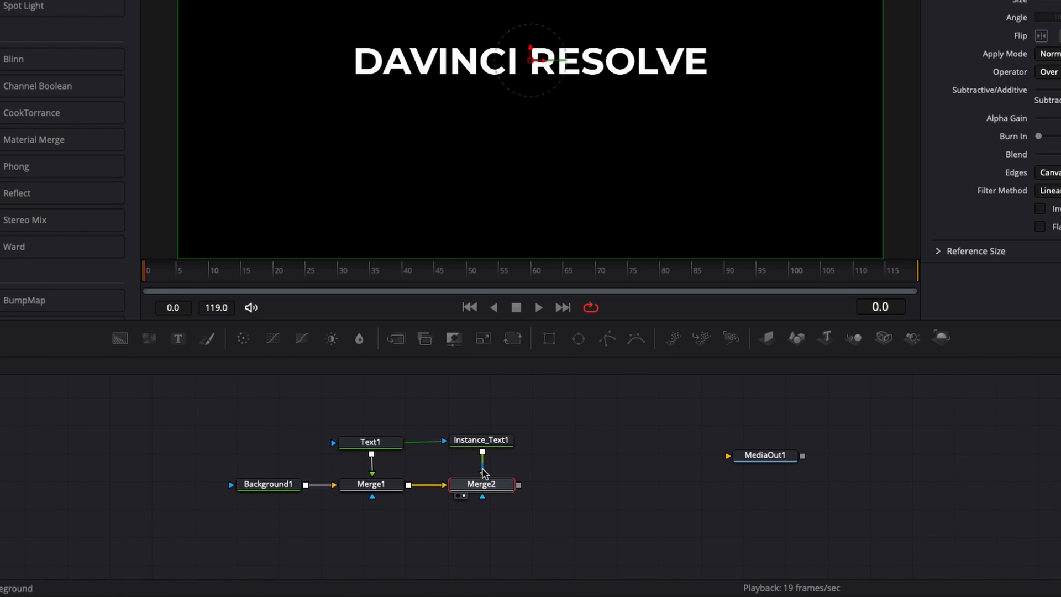
left_click(371, 484)
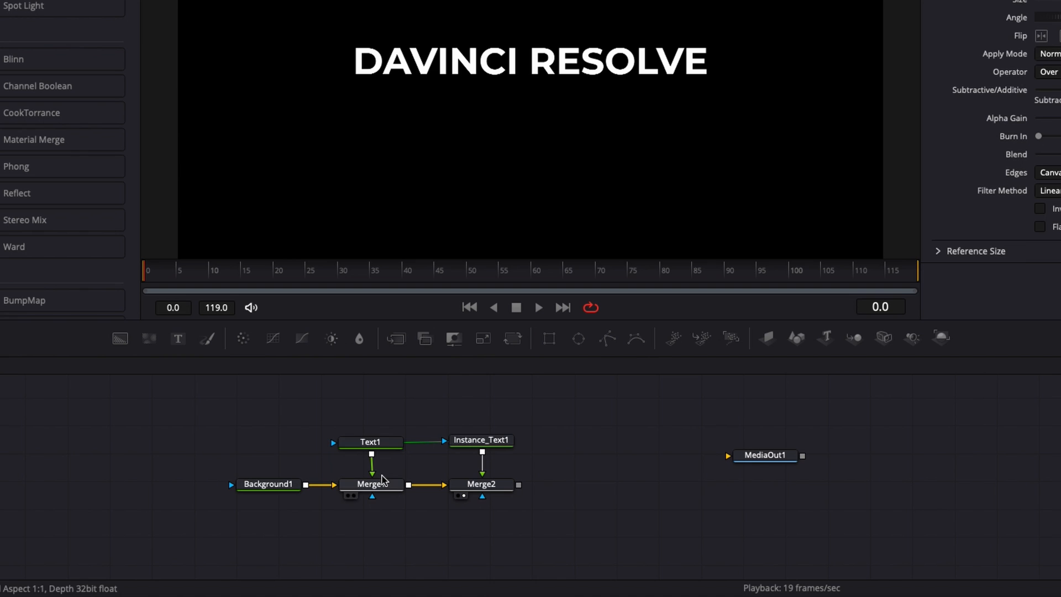
left_click(481, 440)
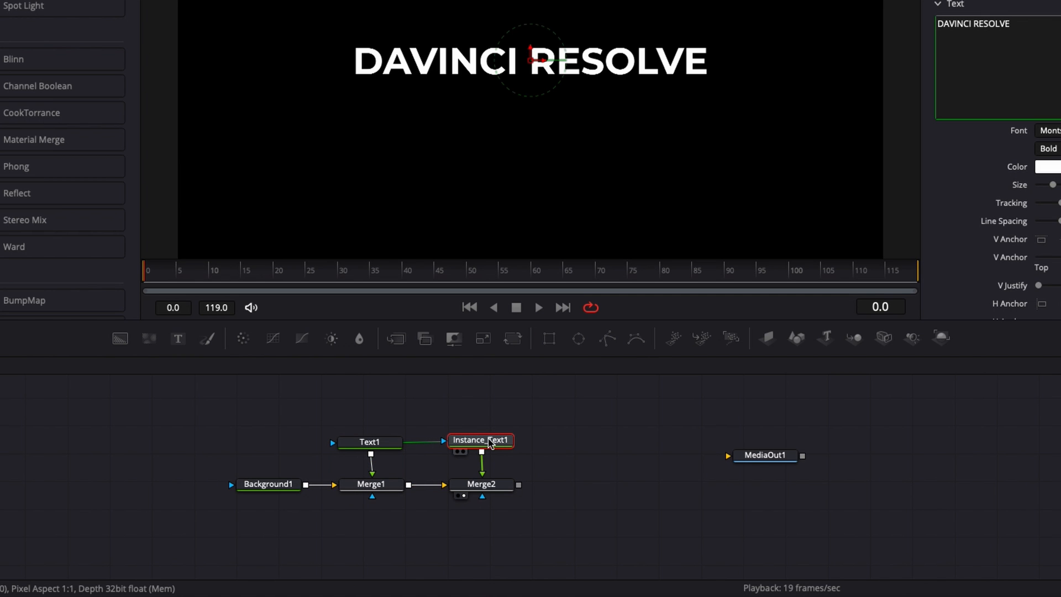
left_click(369, 441)
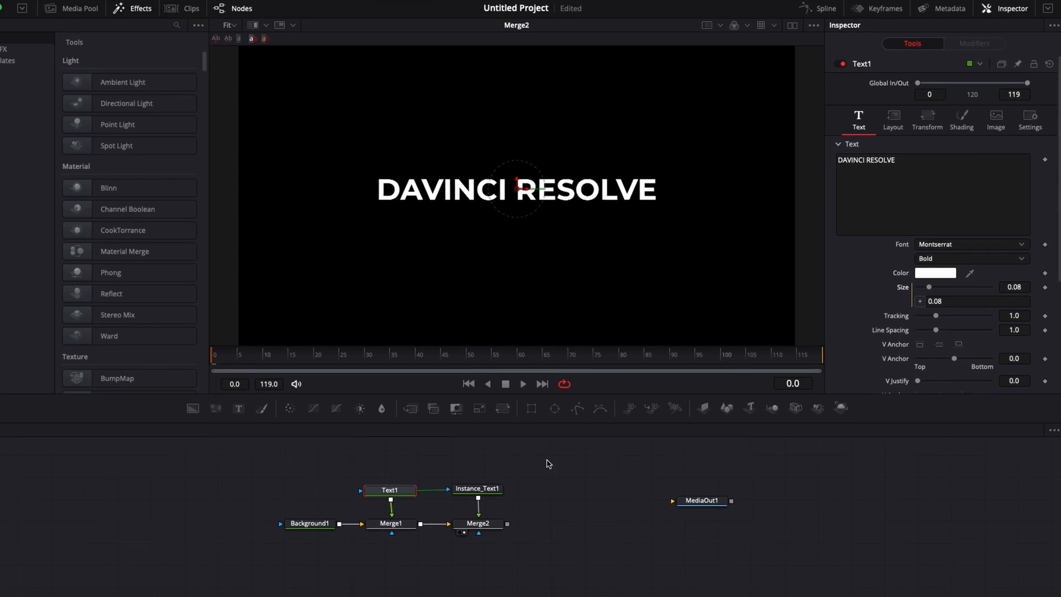
left_click(477, 488)
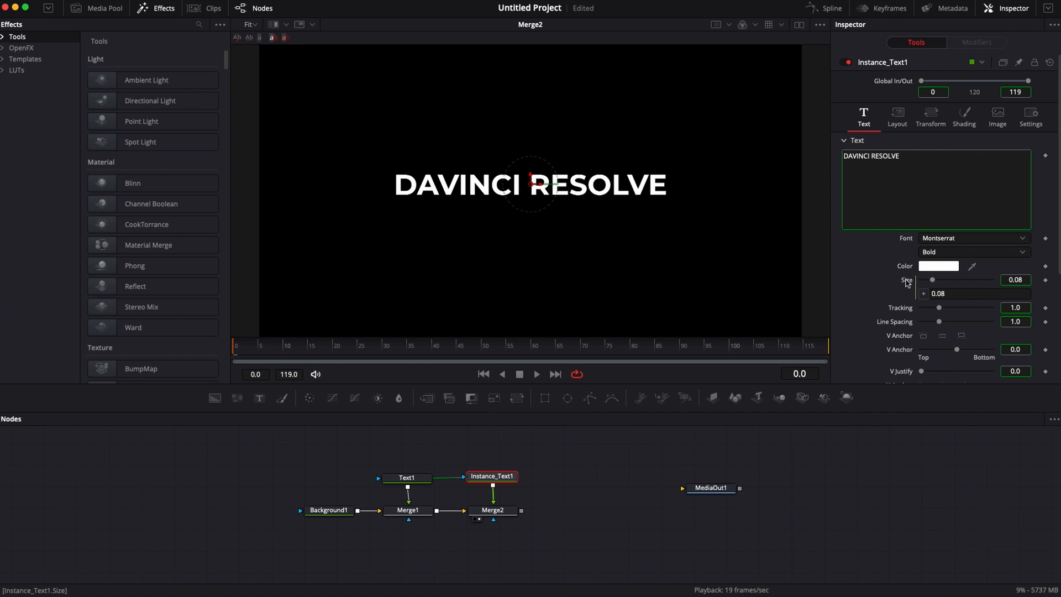
left_click(407, 477)
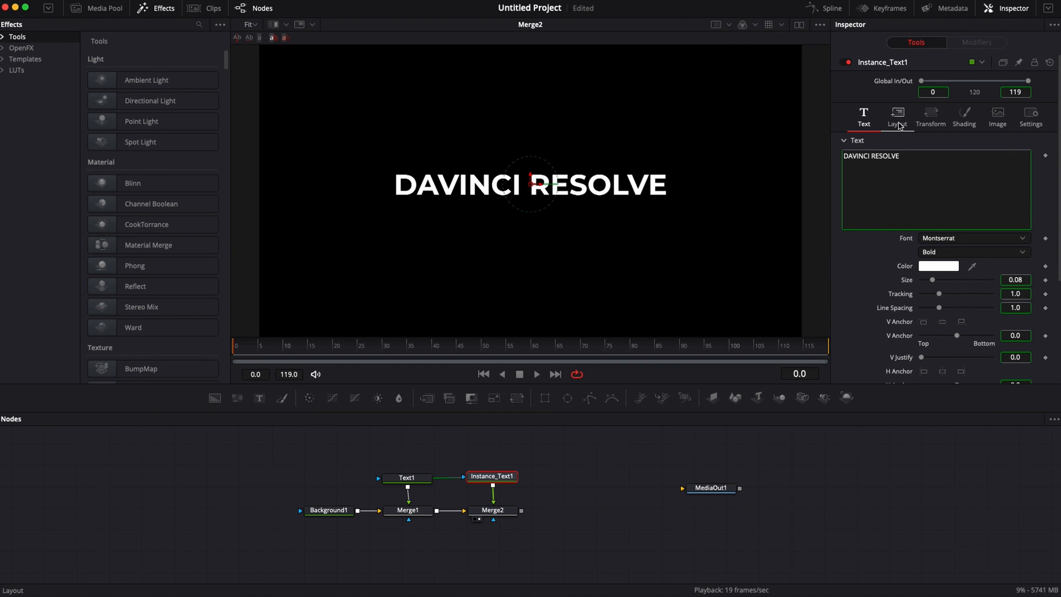
Deinstance the Center in Instance_Text1's Layout and lower it so the title sits below the original
left_click(897, 115)
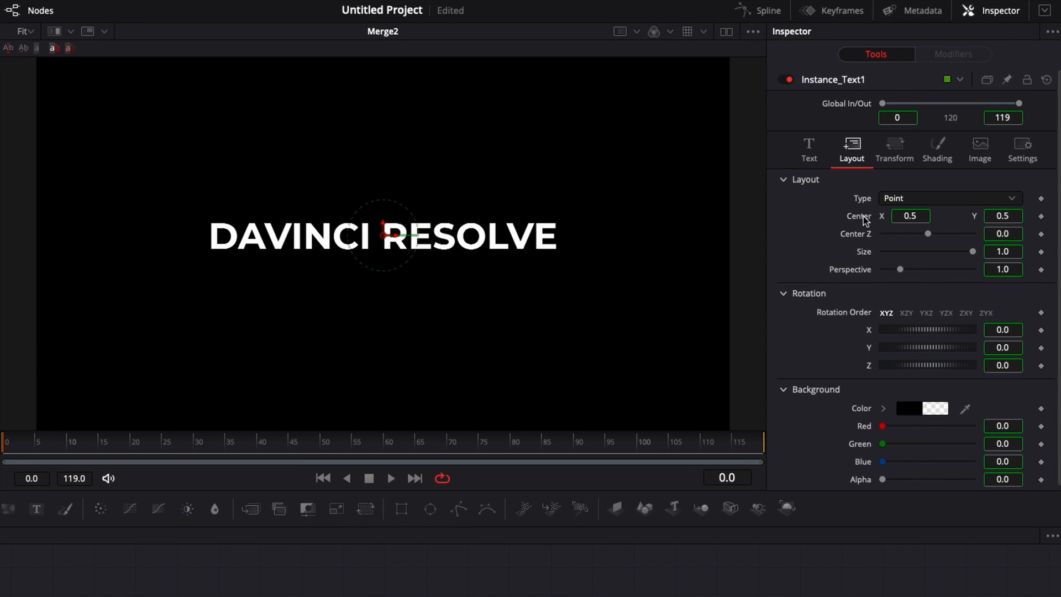
right_click(910, 215)
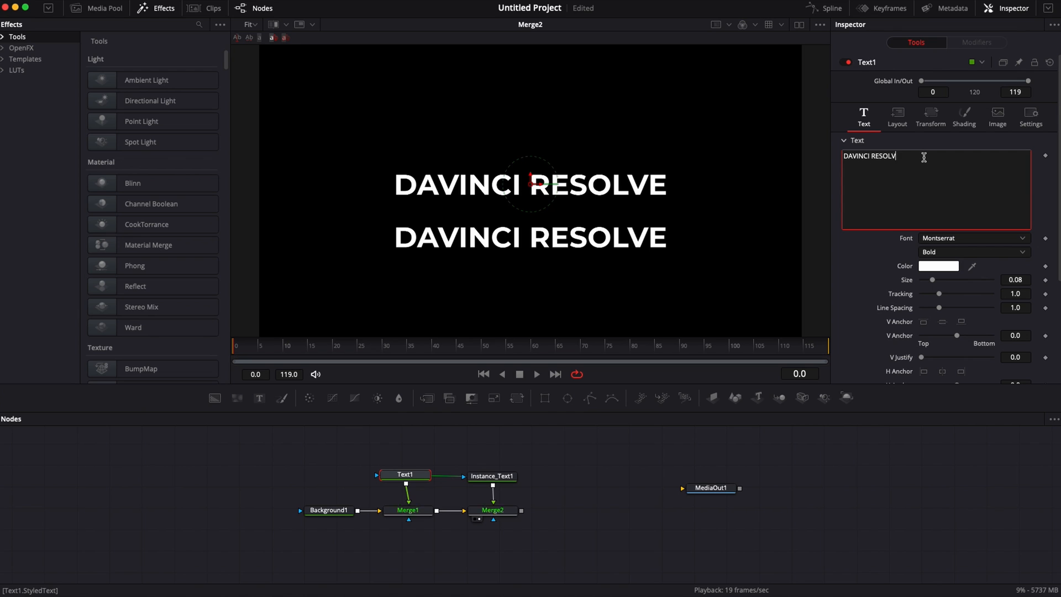
Edit Text1's text ending and retype LVE so both linked titles read DAVINCI RESOLVE
key("Backspace")
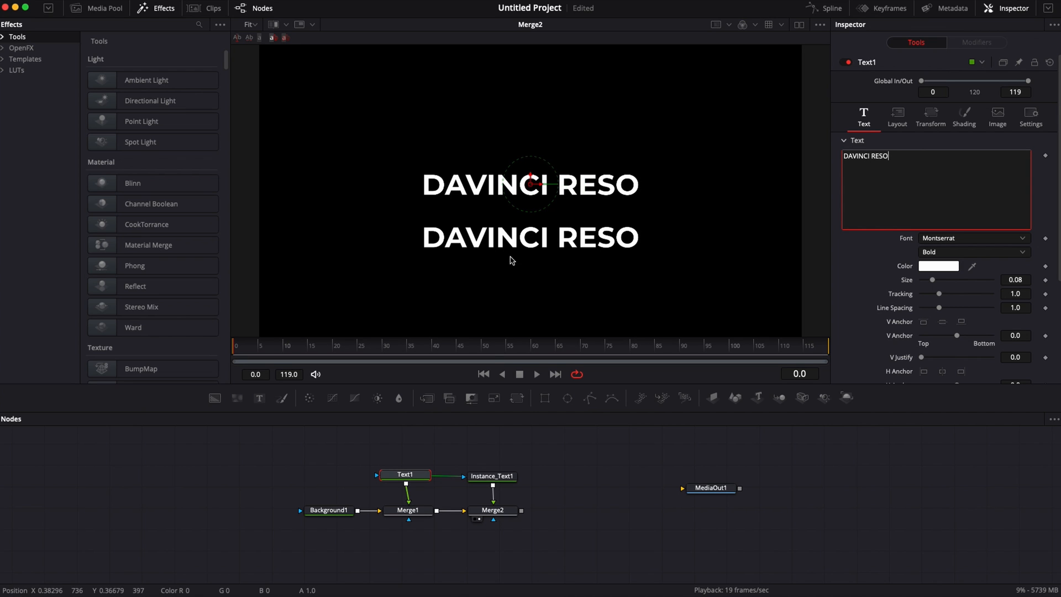
type("LVE")
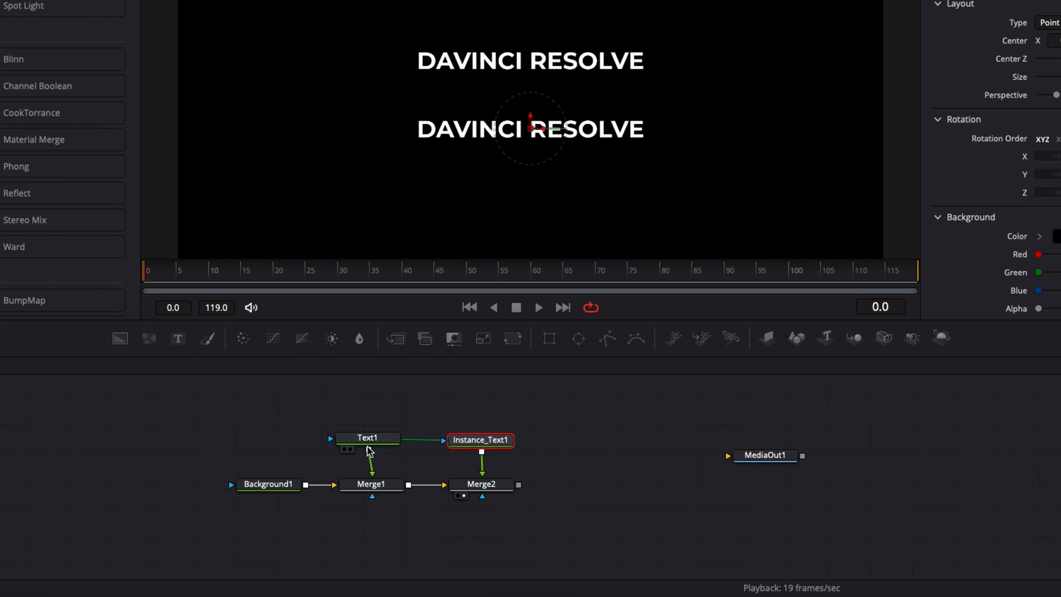
Paste a third Text1 instance merged via Merge3 and retype the text so all three read DAVINCI RESOLVE
right_click(587, 439)
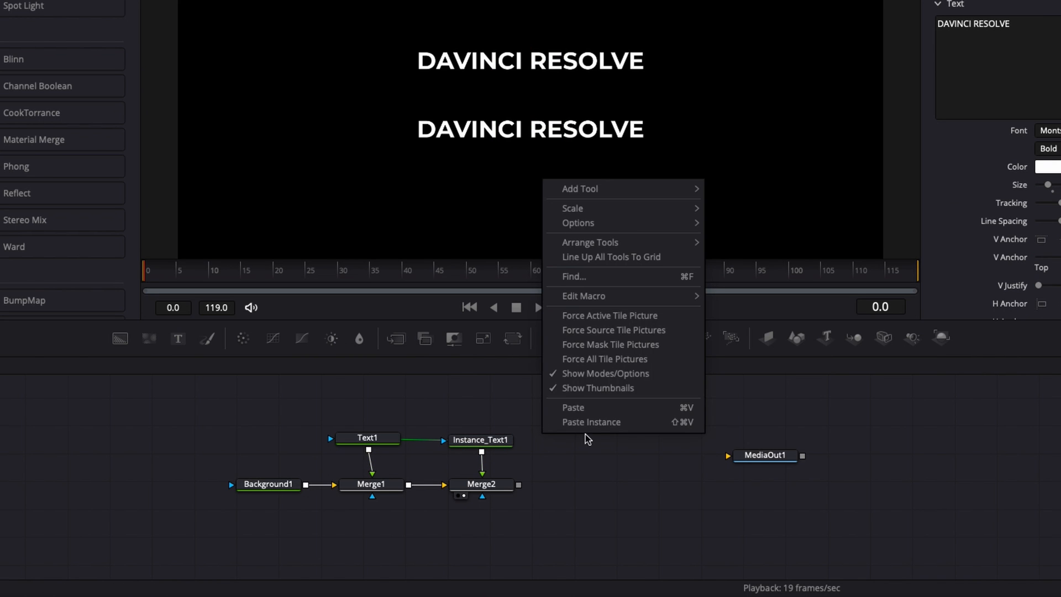
left_click(590, 421)
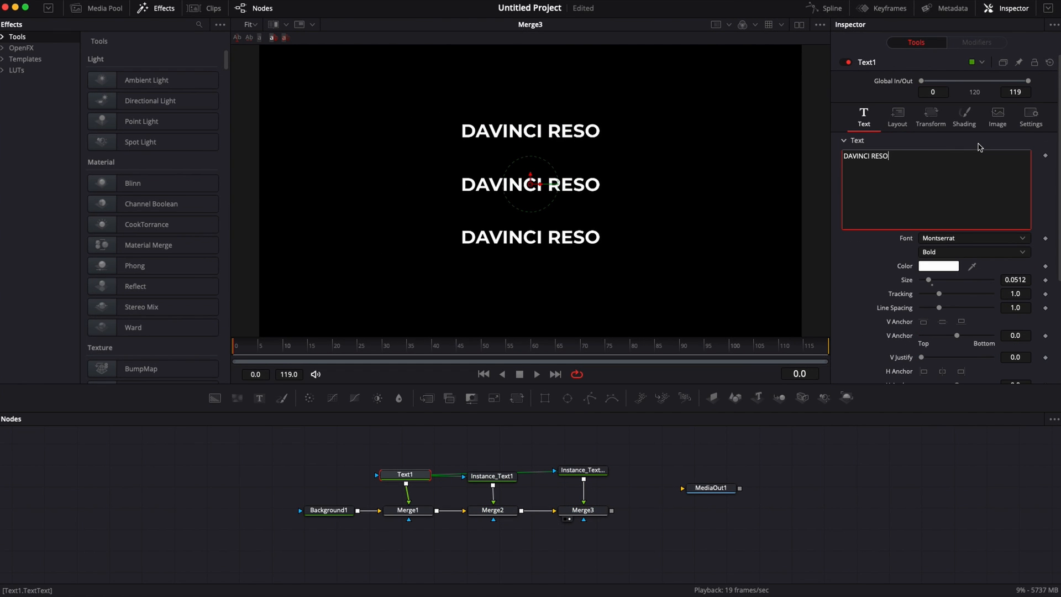
type("LVE")
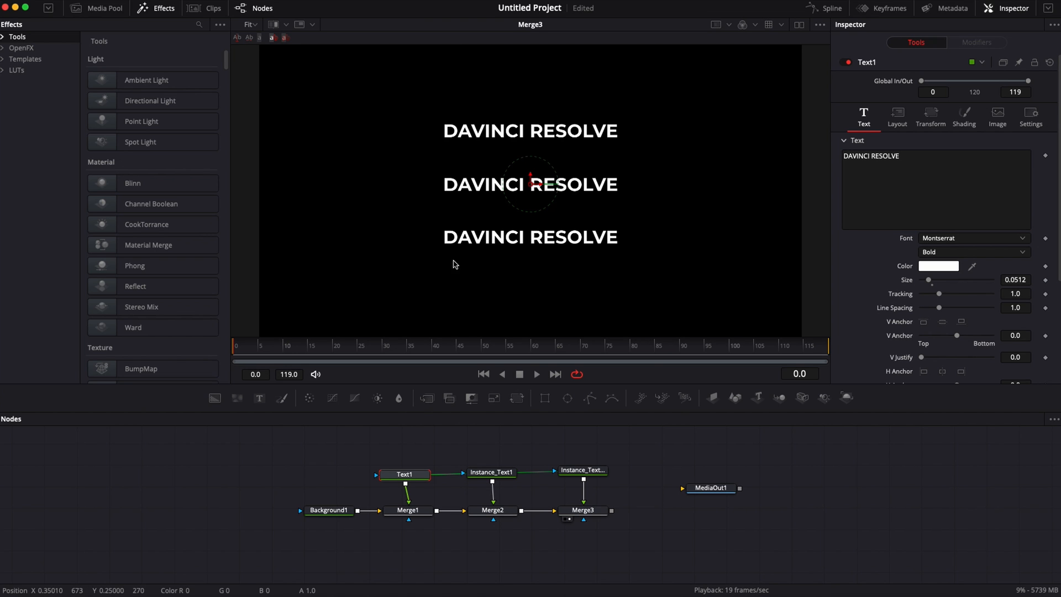
left_click(491, 472)
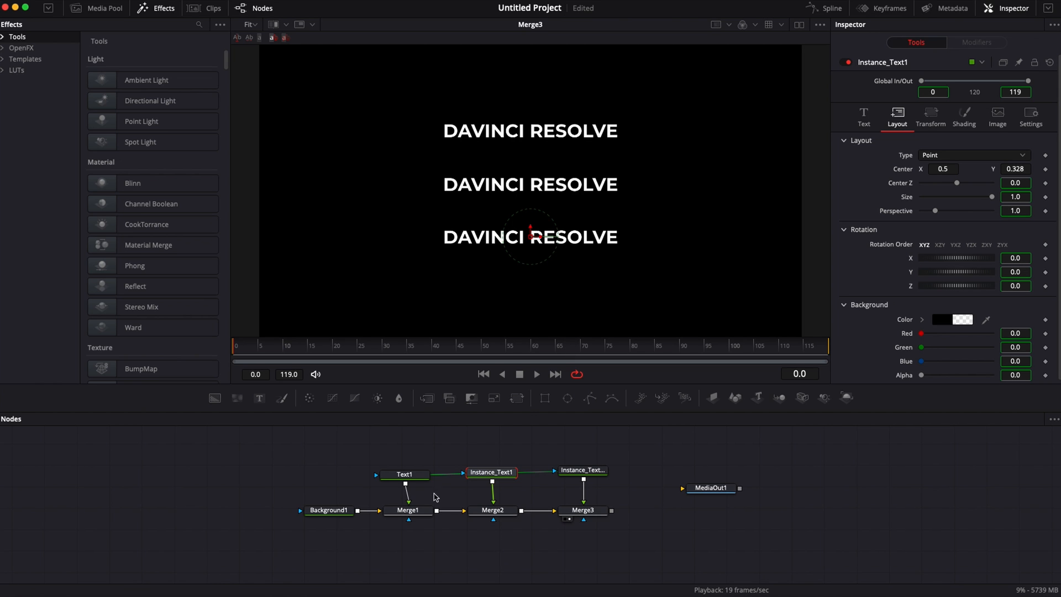
left_click(582, 470)
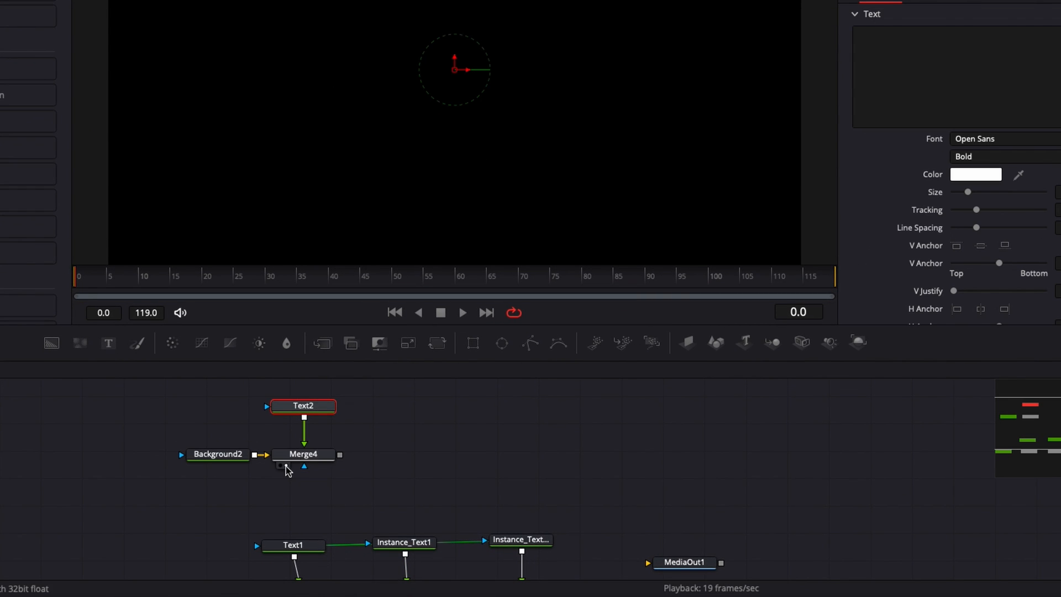
Set Text2's text to DAVINCI RESOLVE, shown over Background2 through Merge4
type("DAVI")
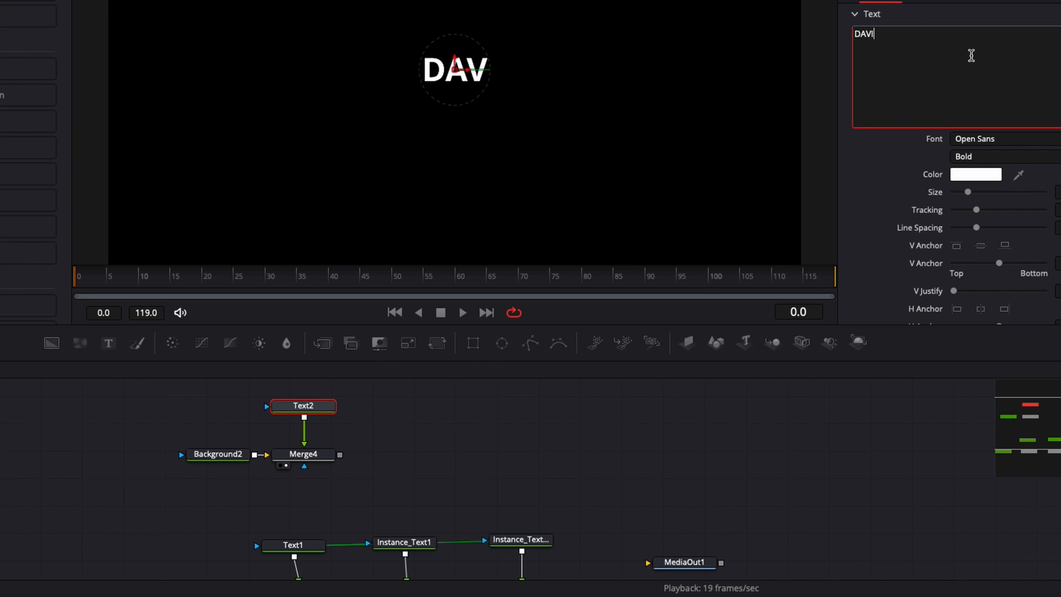
type("NCI RESOLVE")
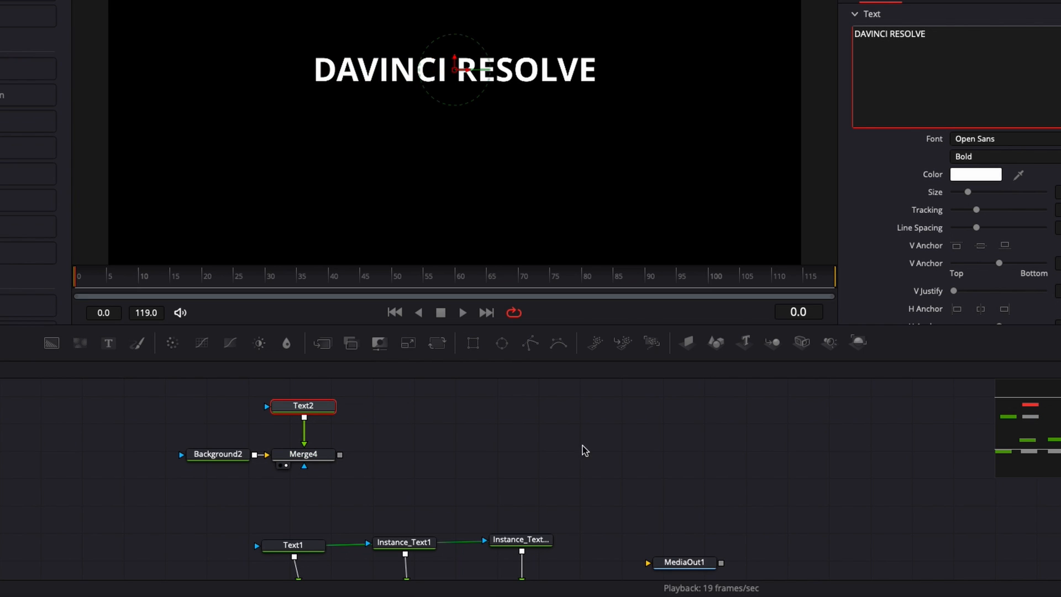
mouse_move(304, 418)
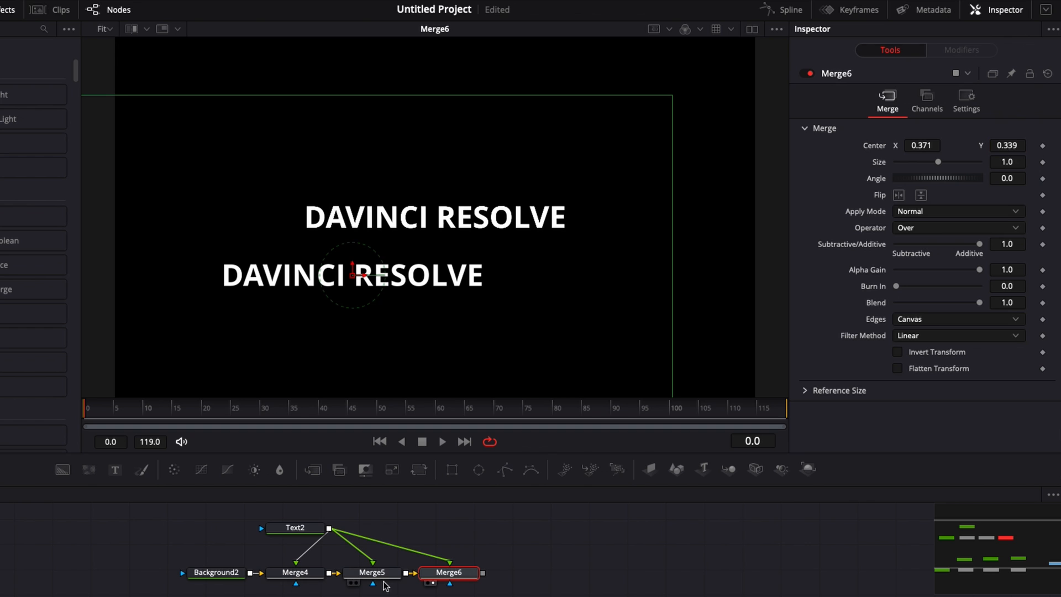
Check the Text2 merges' placement, edit and revert Text2's text, then return to the Text1 tree
left_click(371, 573)
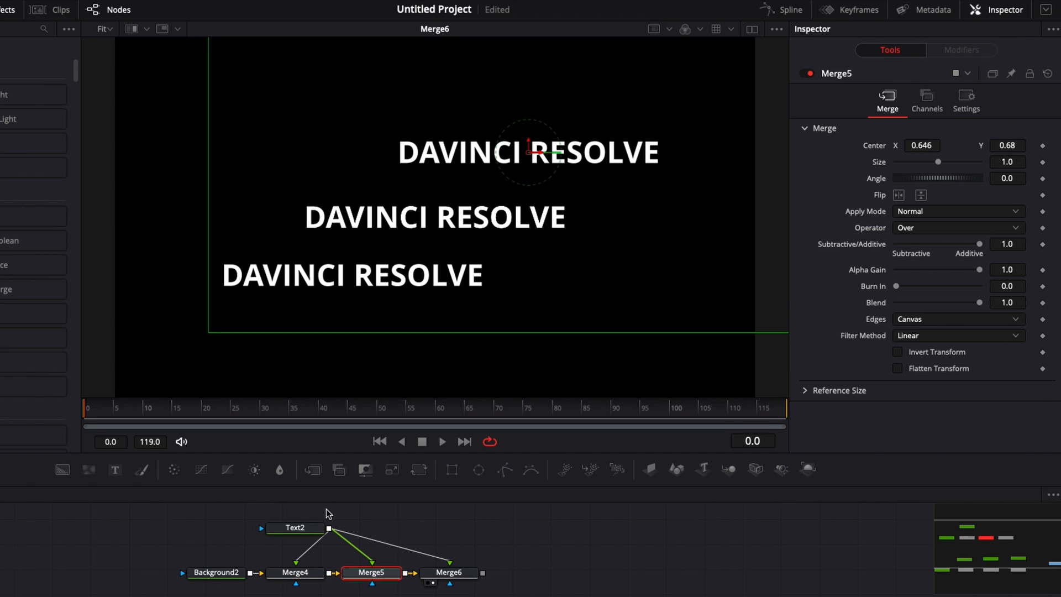
left_click(294, 527)
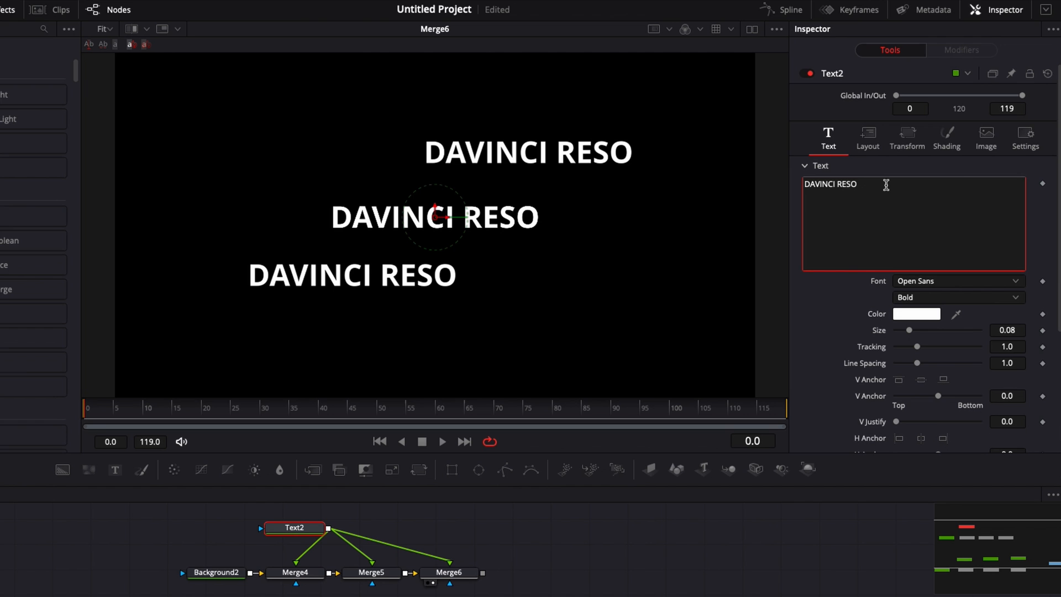
type("VE")
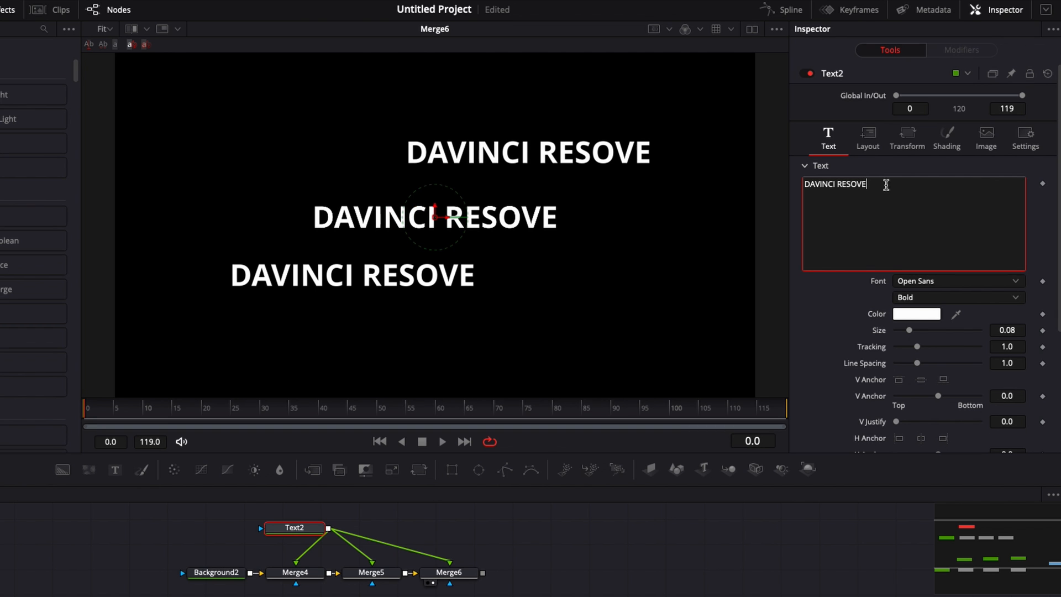
key("backspace")
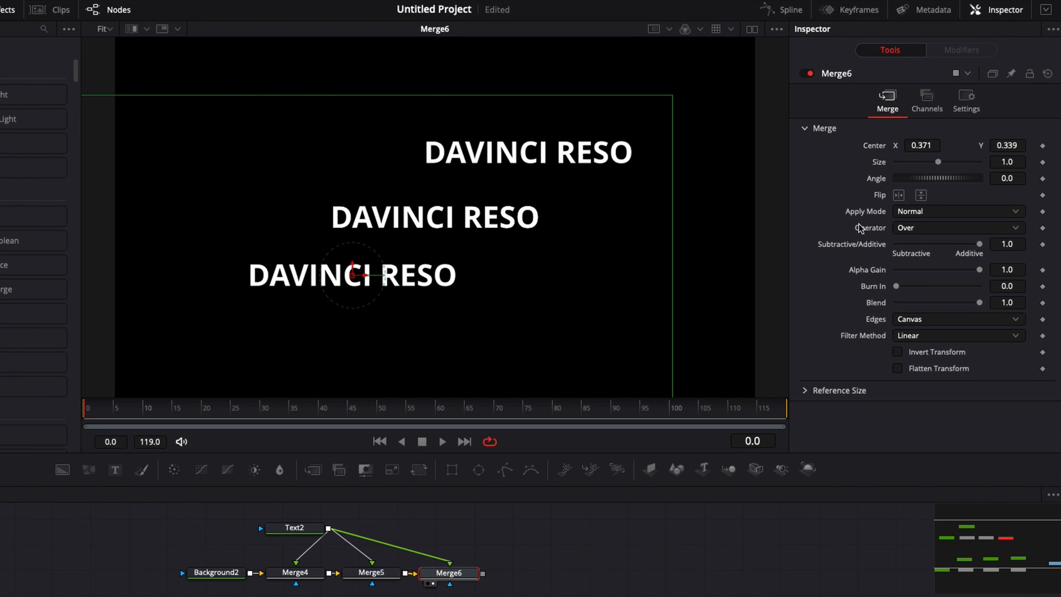
mouse_move(888, 168)
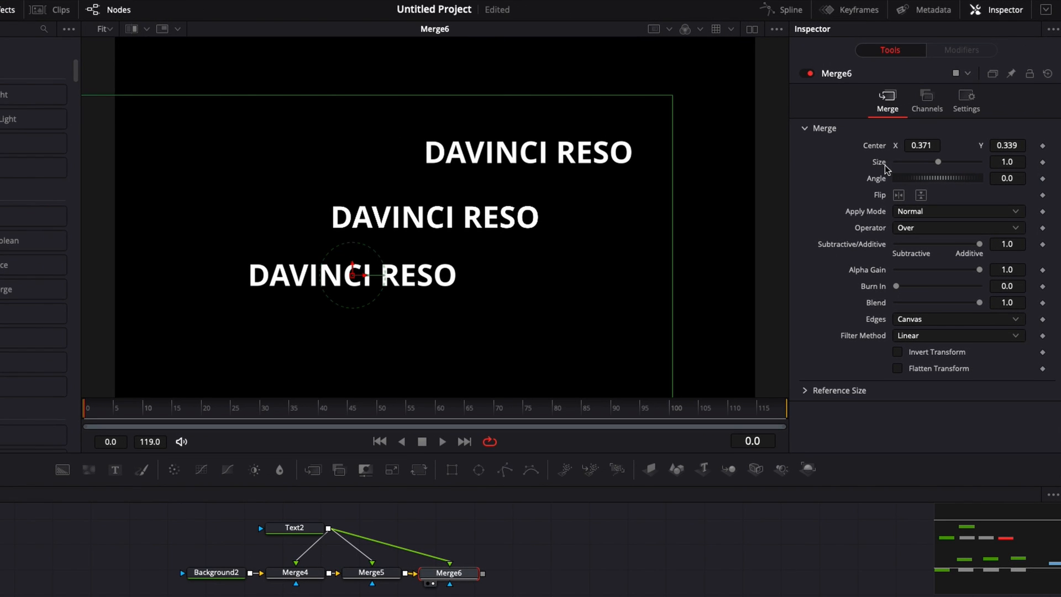
mouse_move(682, 335)
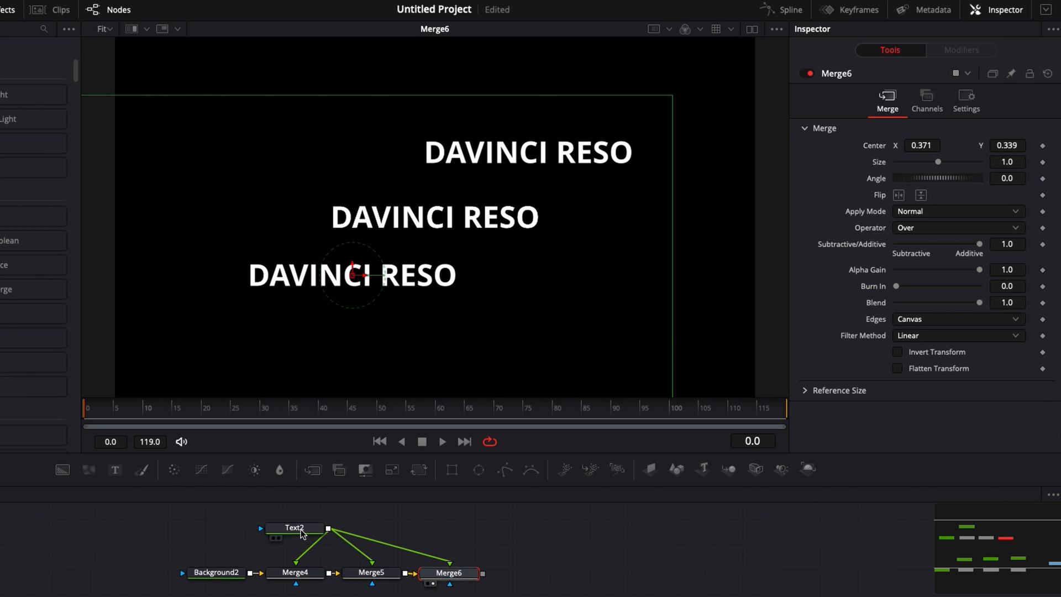
left_click(296, 528)
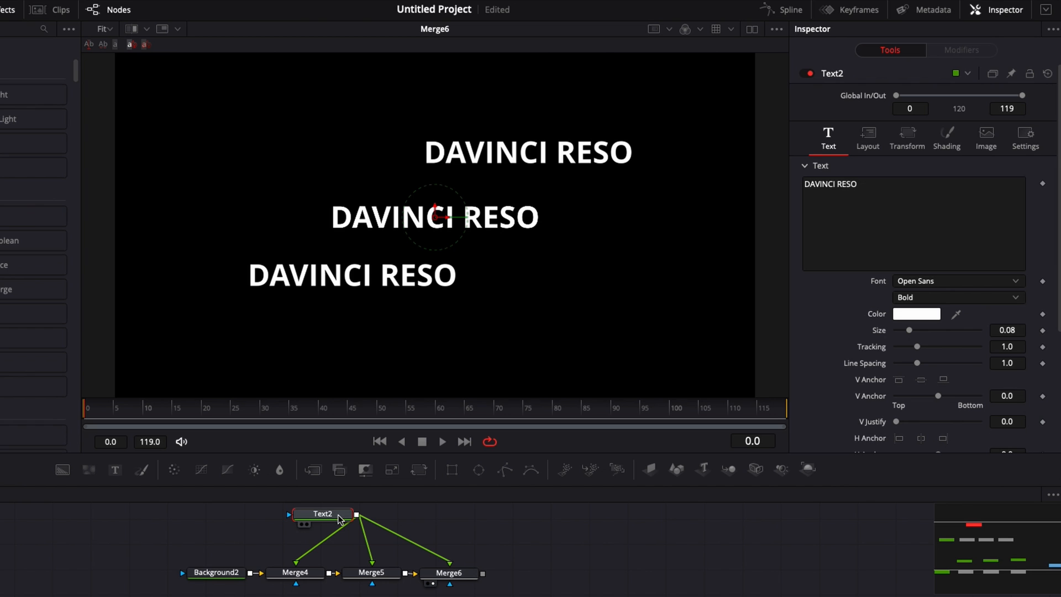
left_click(149, 8)
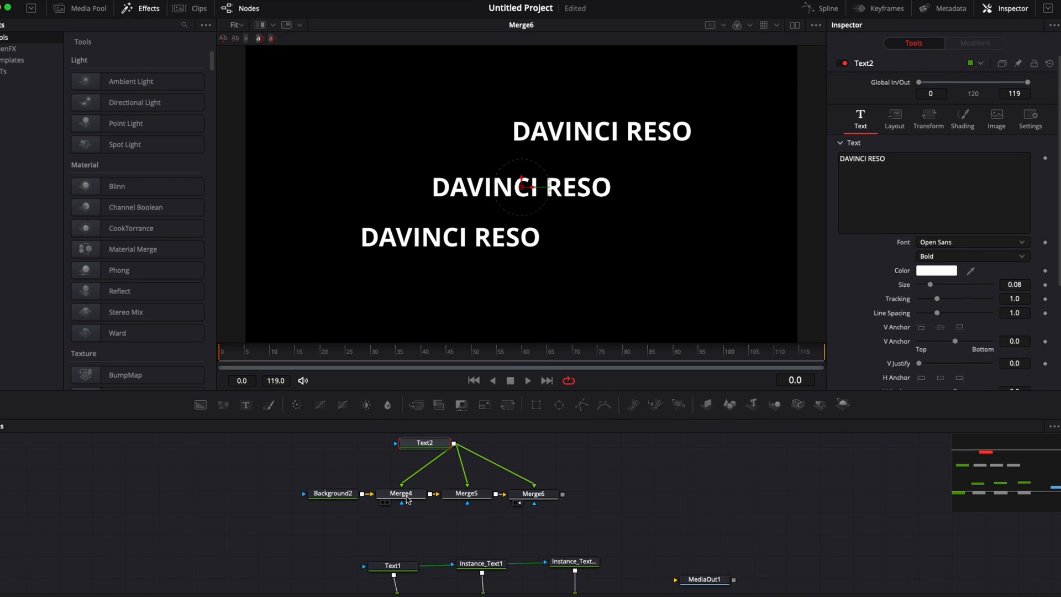
mouse_move(411, 485)
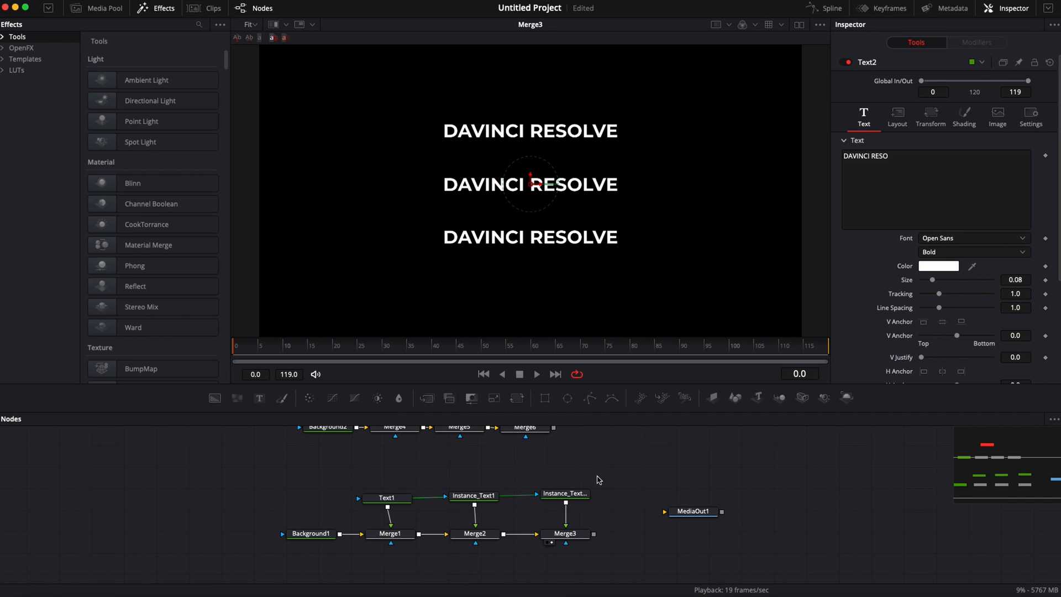
mouse_move(565, 494)
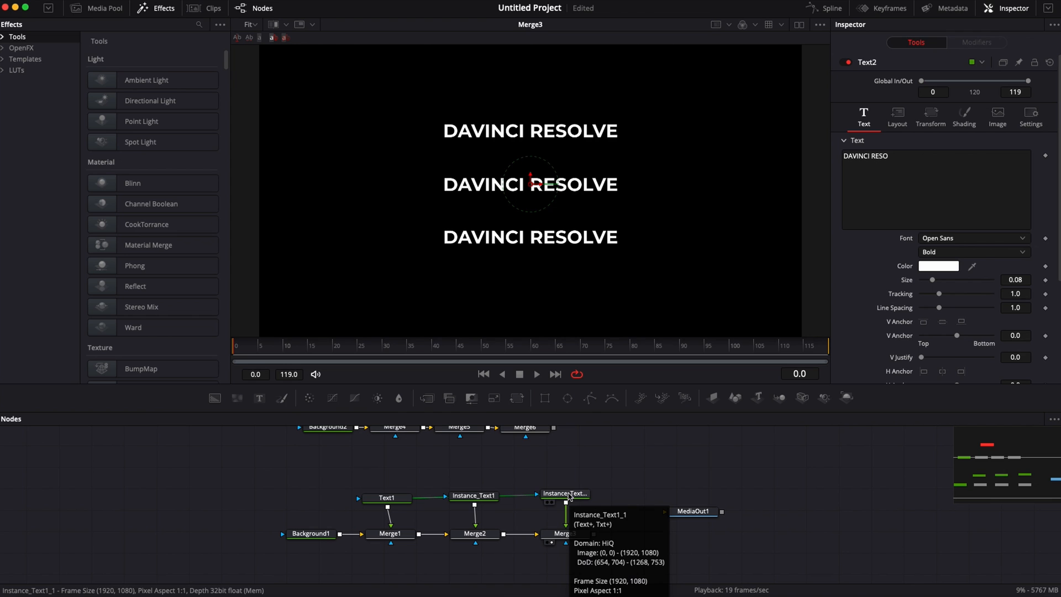
Reposition and tilt the Text1 instances, check the instance's white Shading fill, and select Text1
left_click(565, 493)
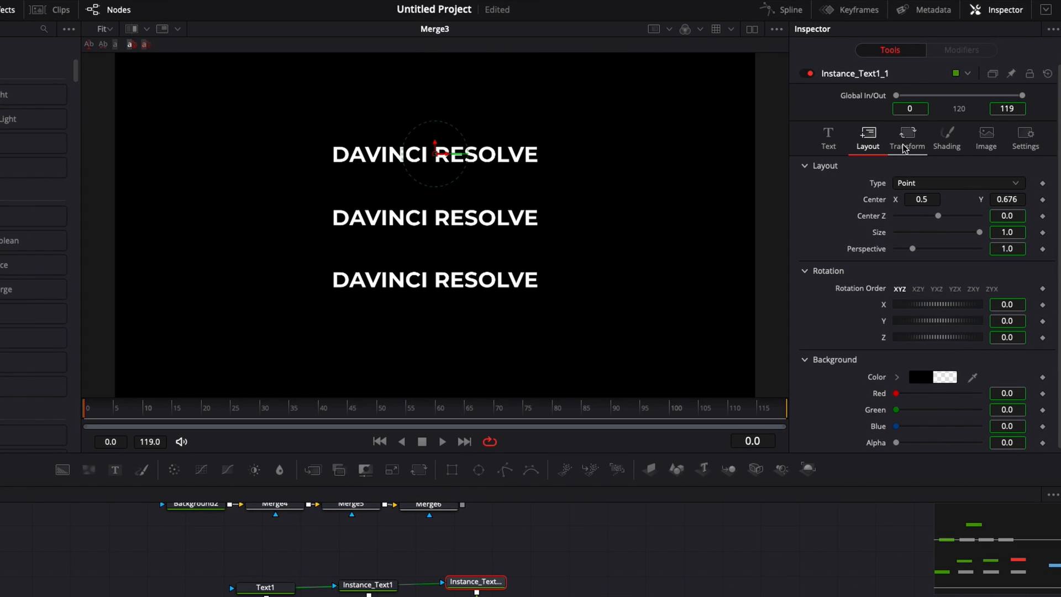
mouse_move(889, 328)
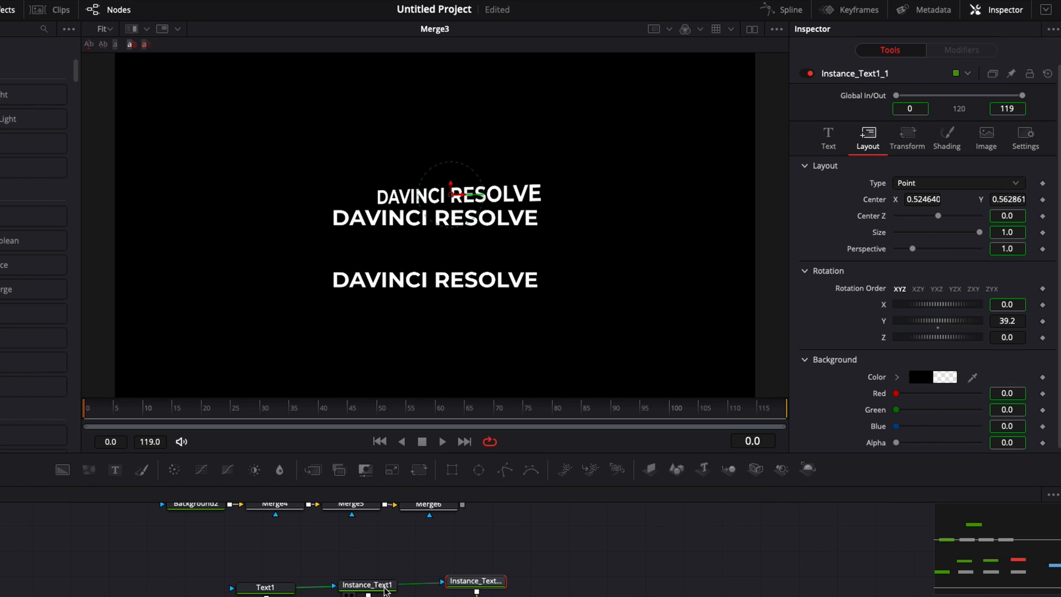
left_click(366, 584)
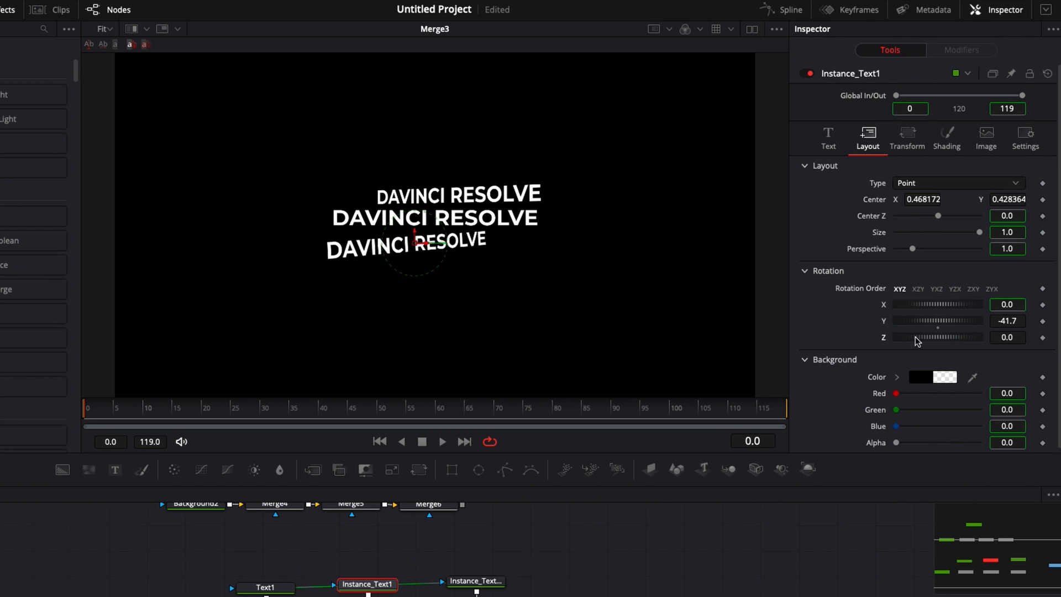
left_click(475, 580)
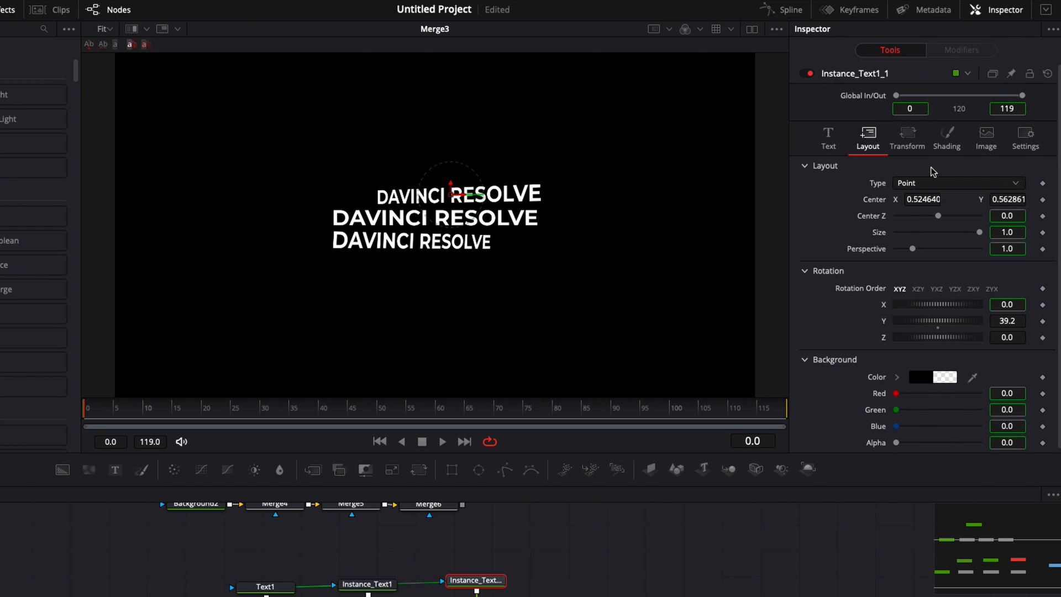
left_click(947, 137)
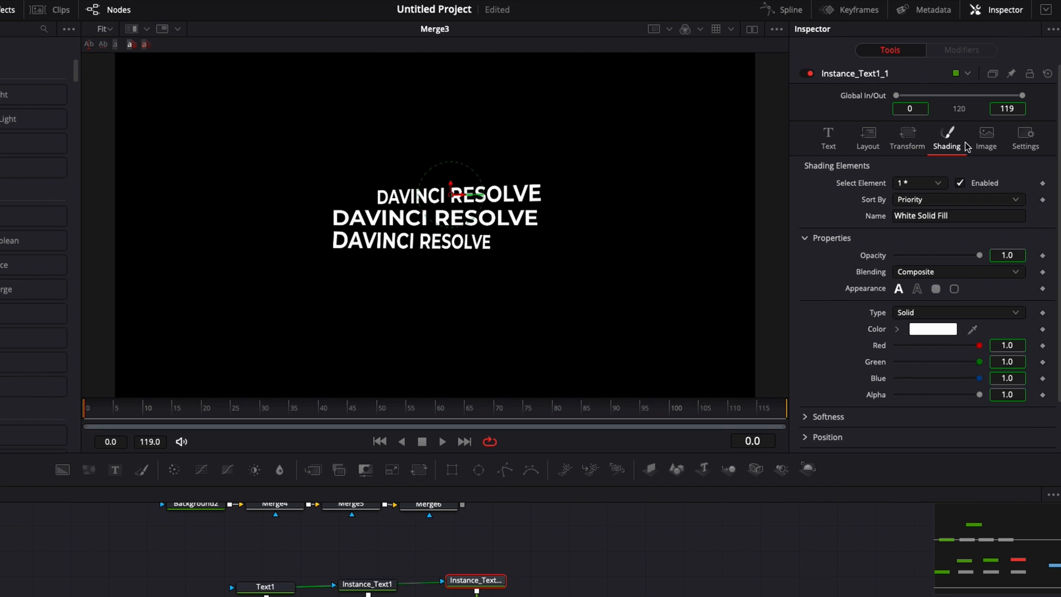
left_click(836, 134)
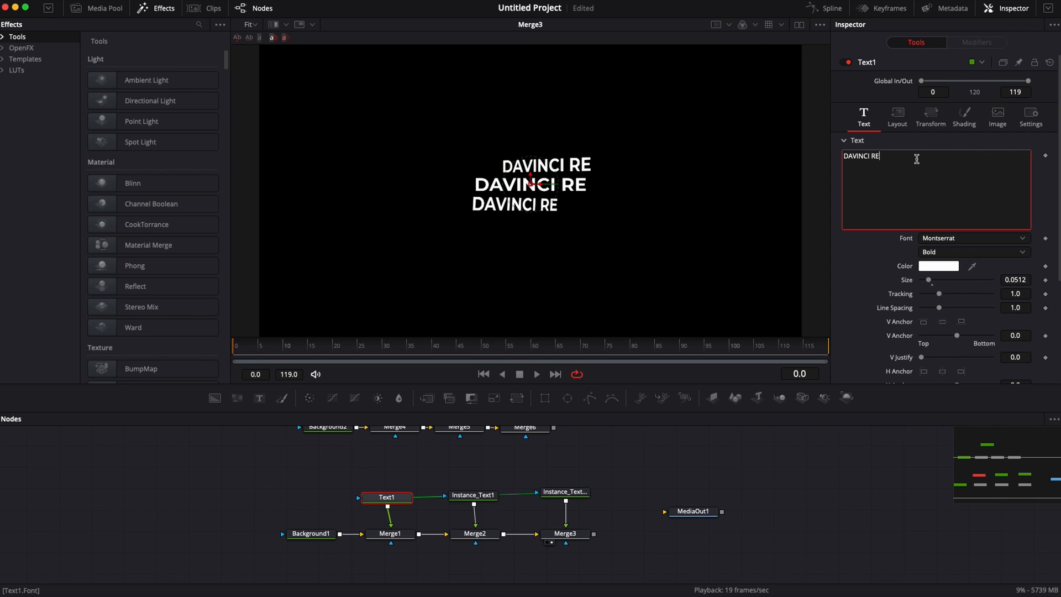
Re-enter Text1's title as DAVINCI RESOLVE so all instanced titles update
type("SOLVE")
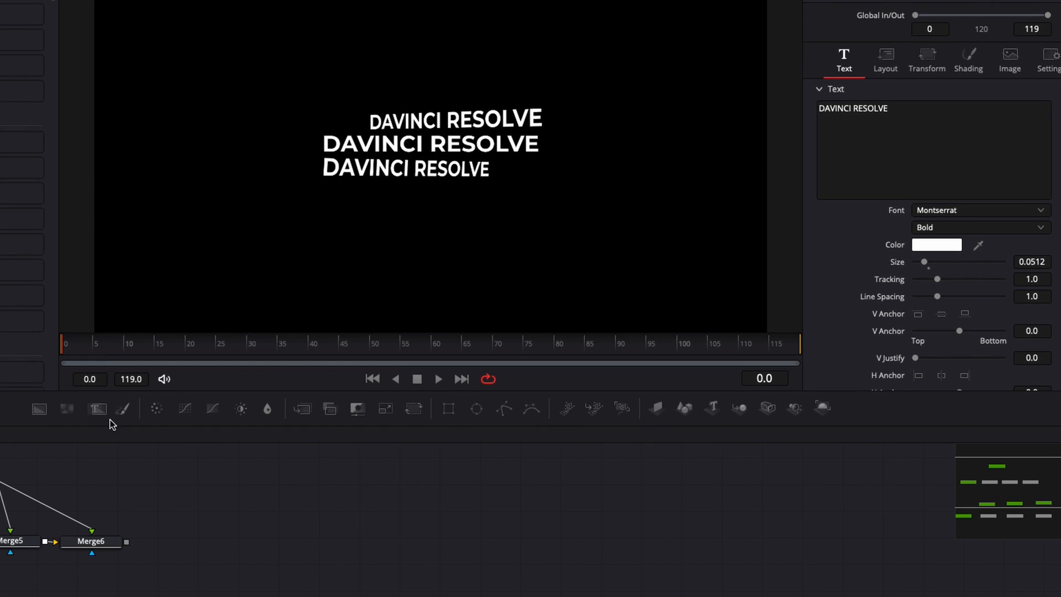
Add Background3 masked by Rectangle1 and narrow the rectangle into a centred black square
left_click(447, 408)
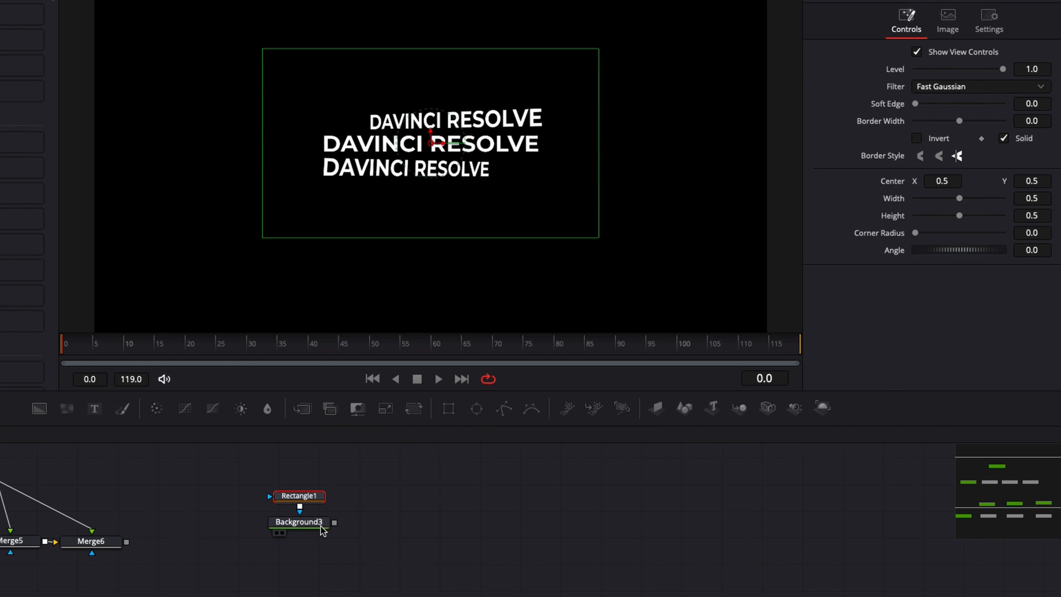
left_click(300, 522)
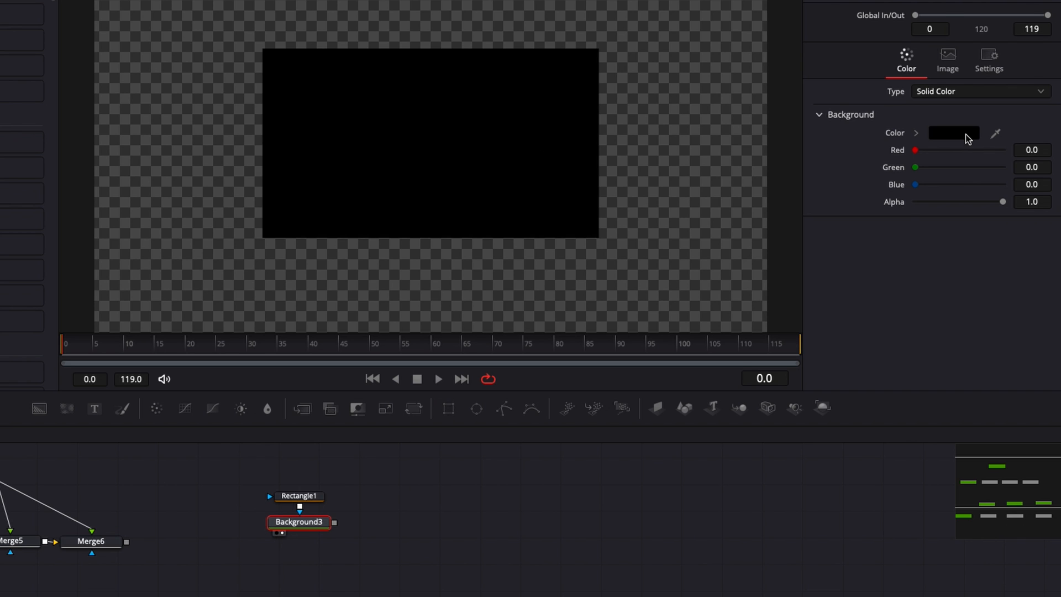
left_click(299, 495)
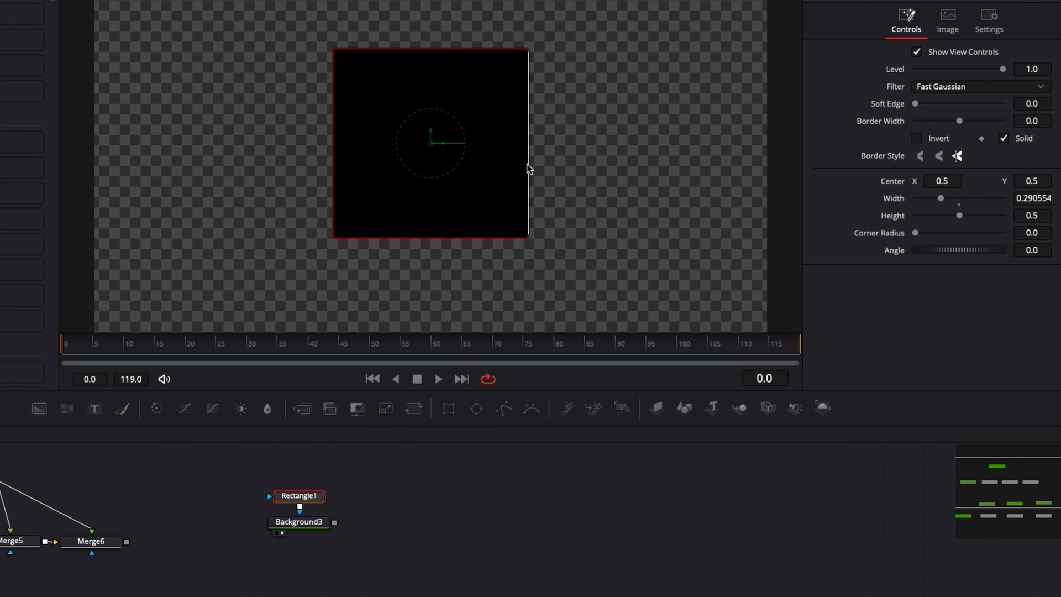
left_click(297, 495)
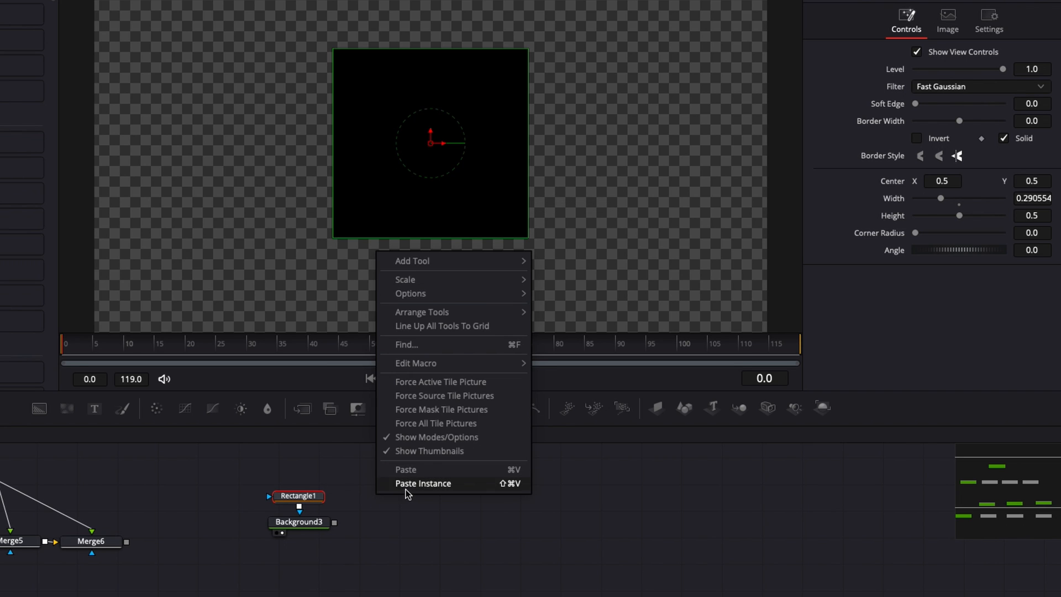
Paste an instanced rectangle mask onto Background4, merged over Background3, and colour it dark red
left_click(423, 483)
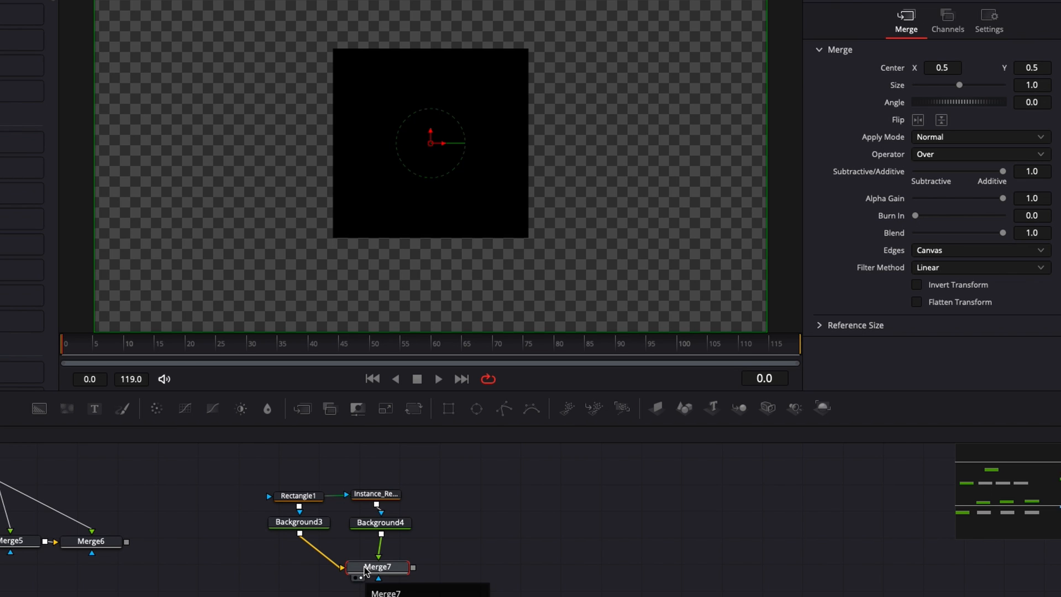
left_click(379, 521)
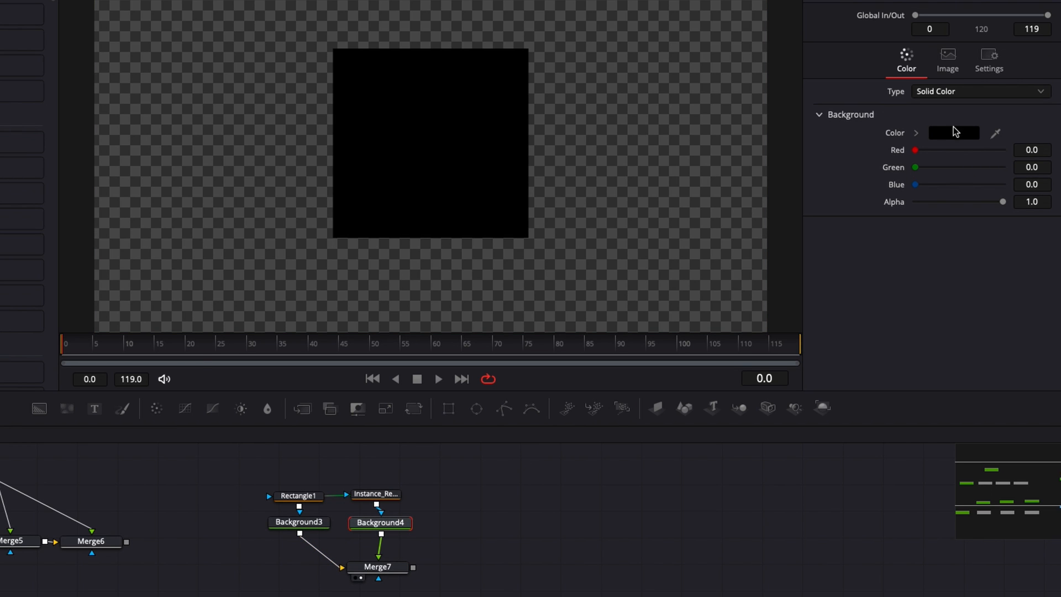
left_click(954, 133)
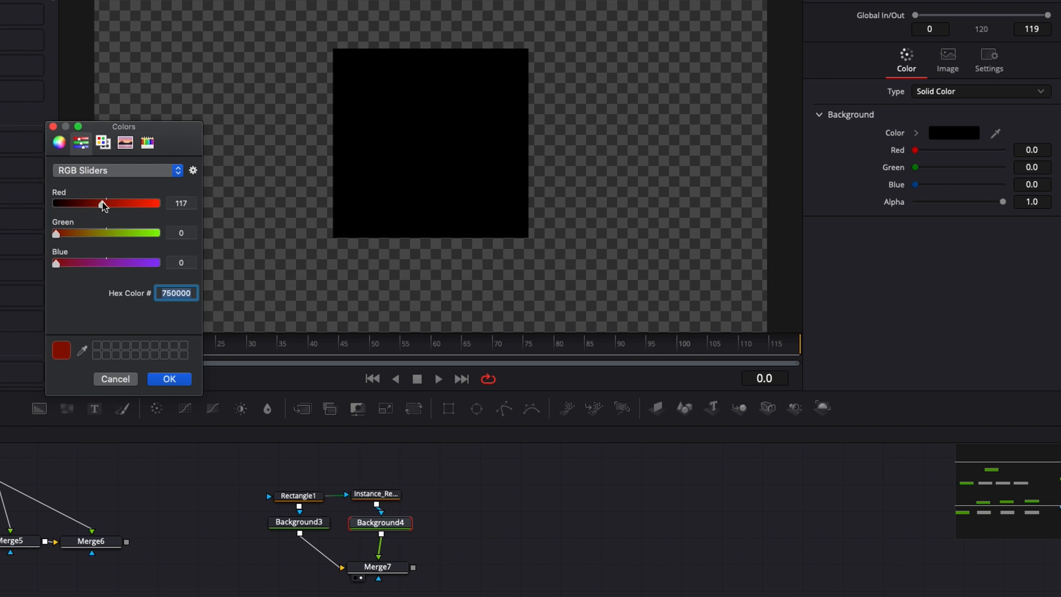
left_click(168, 378)
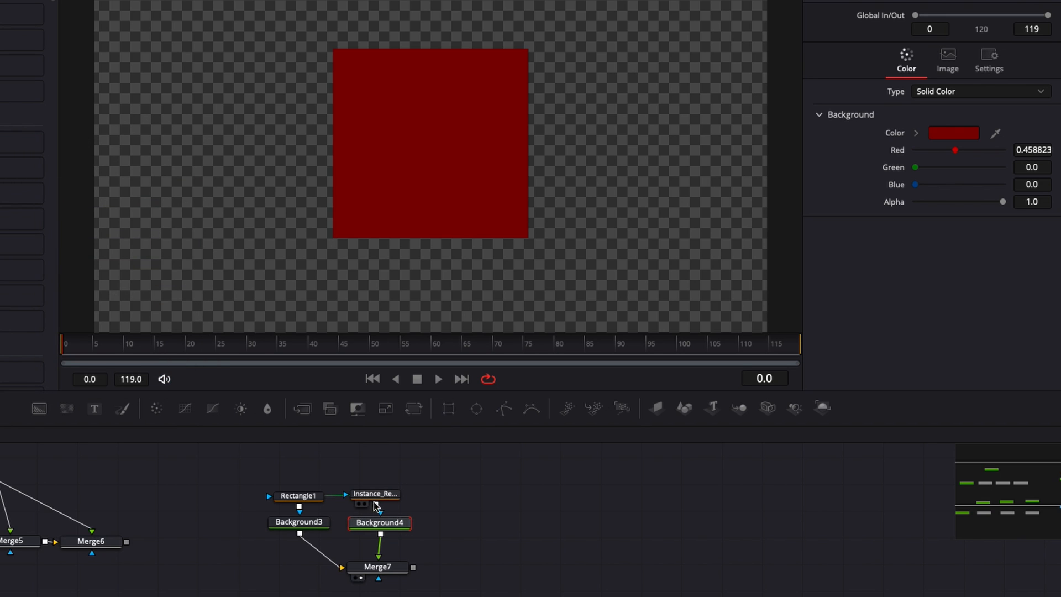
left_click(374, 494)
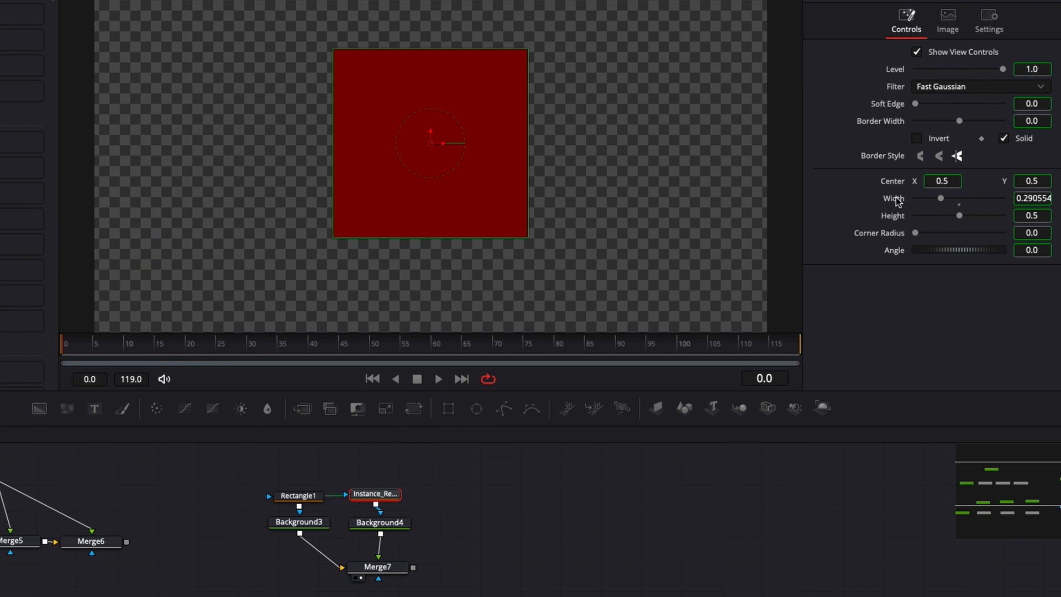
De-instance the copied mask's size so the red square can shrink independently
right_click(941, 197)
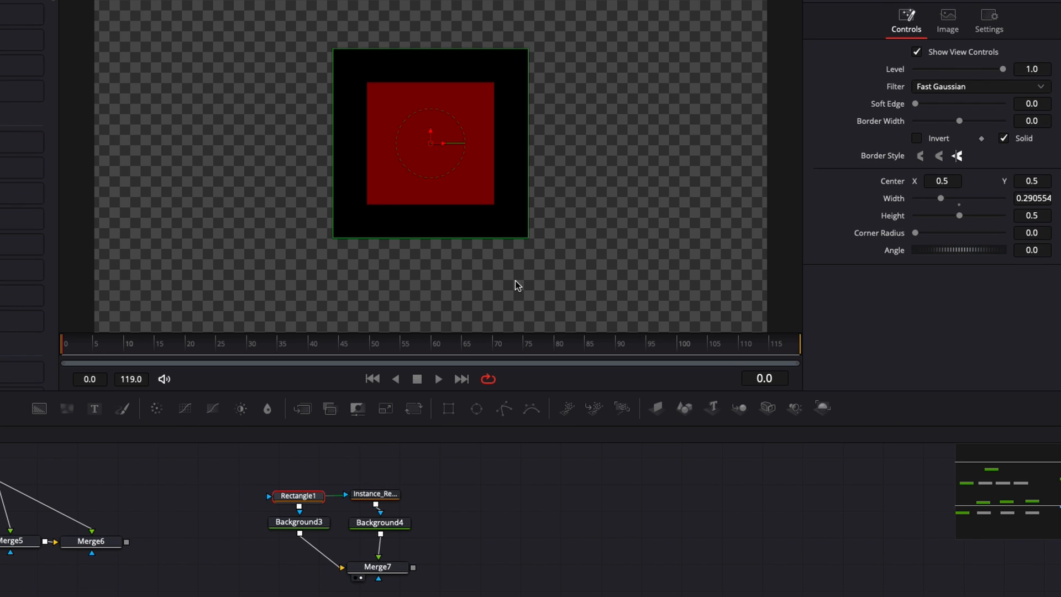
mouse_move(405, 237)
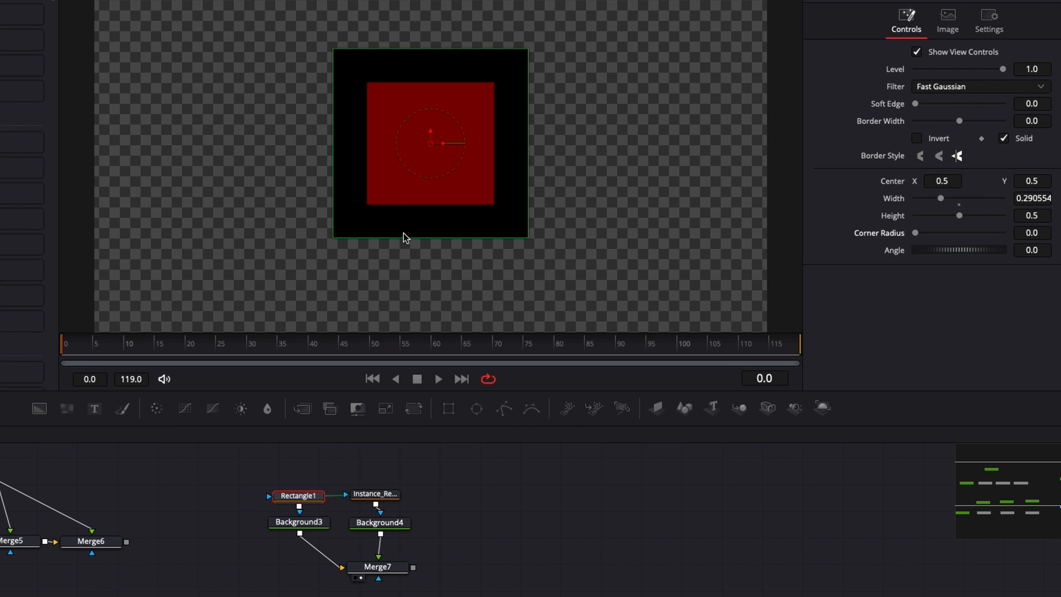
mouse_move(930, 252)
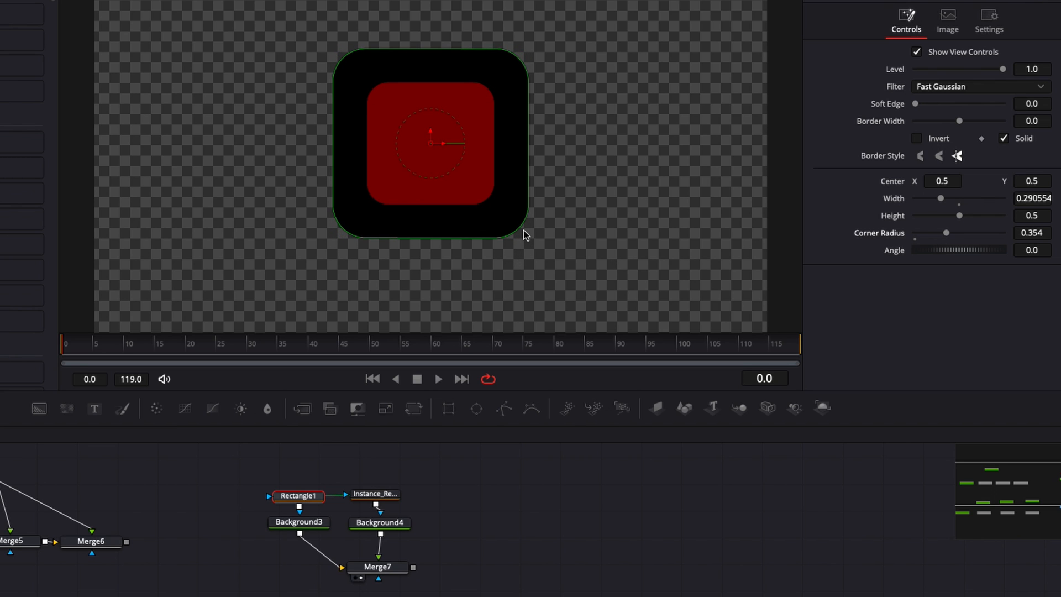
mouse_move(623, 216)
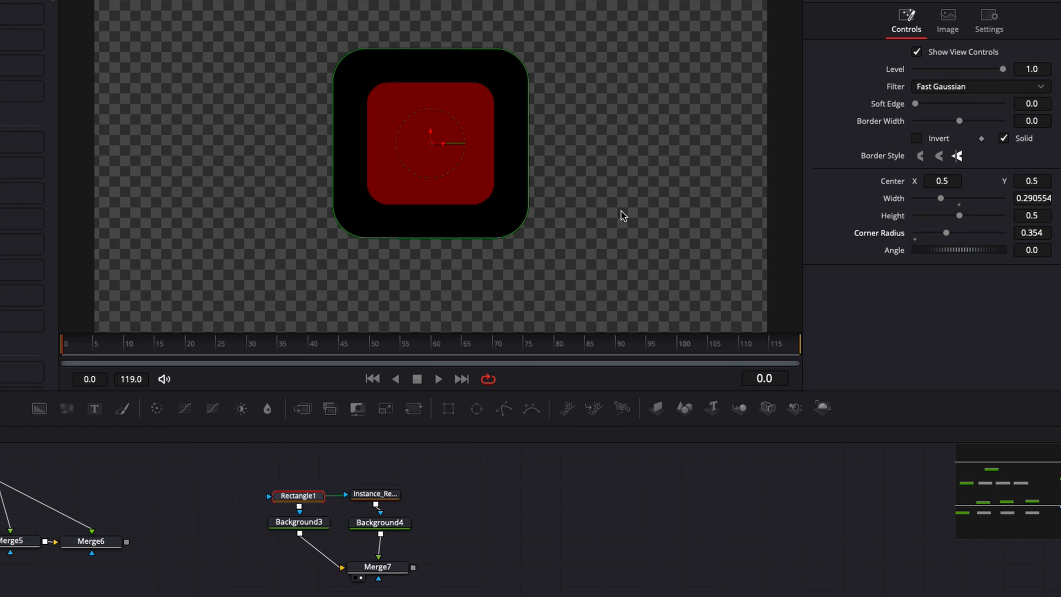
mouse_move(942, 122)
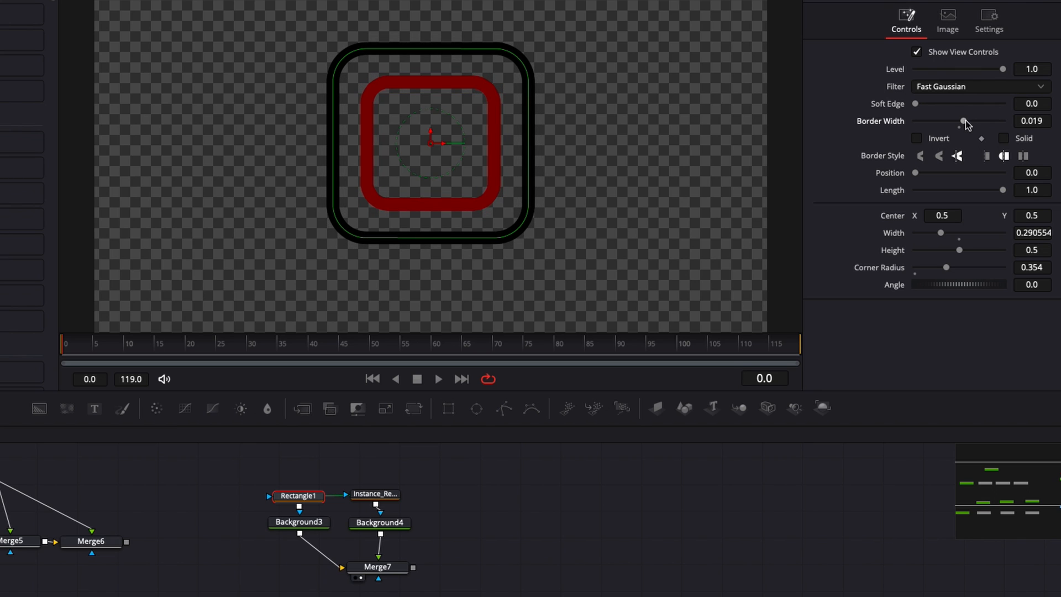
mouse_move(1004, 192)
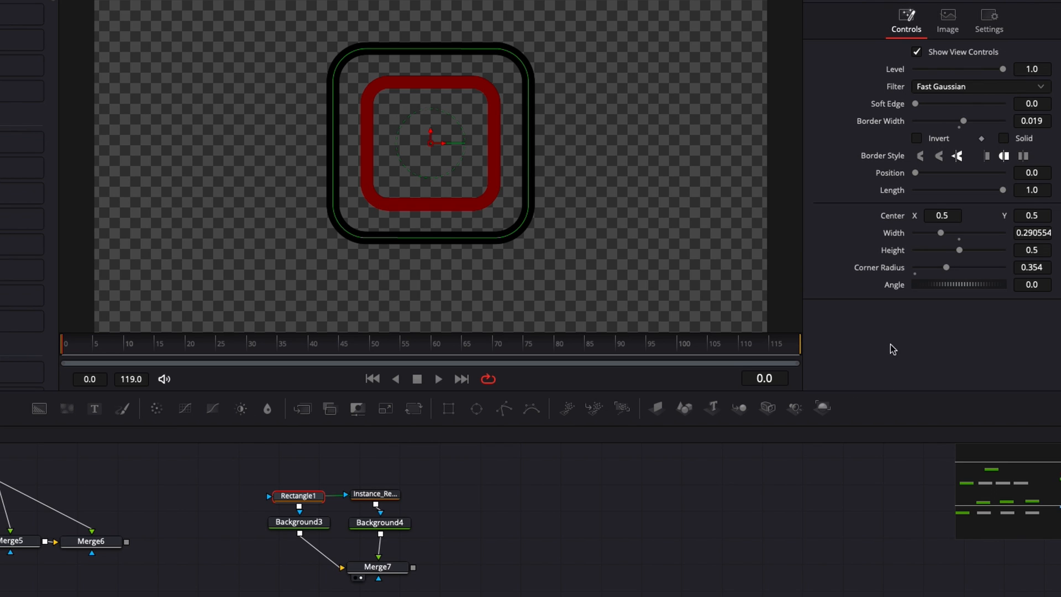
mouse_move(690, 269)
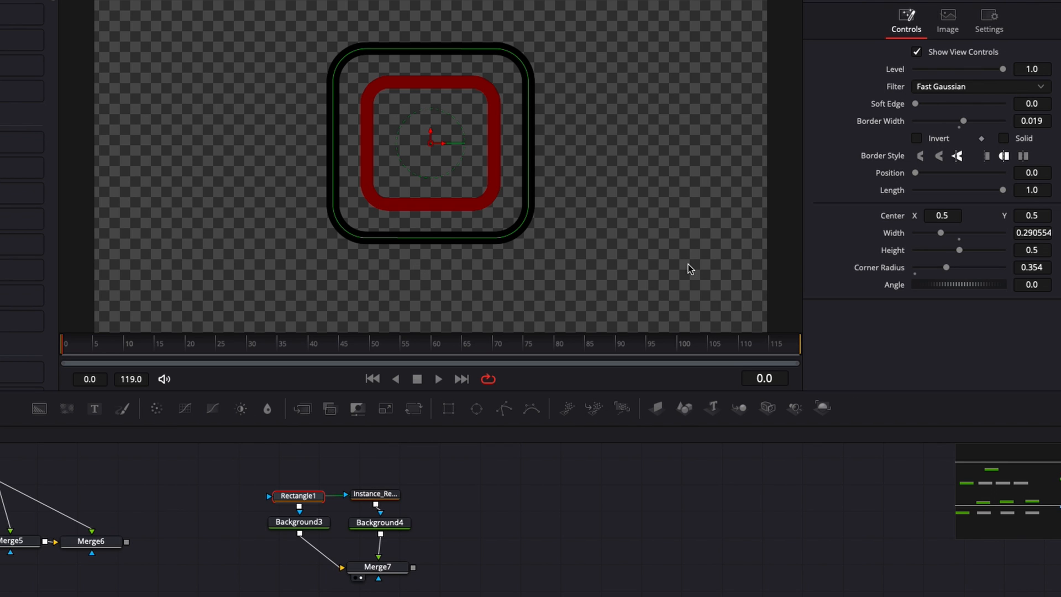
mouse_move(336, 458)
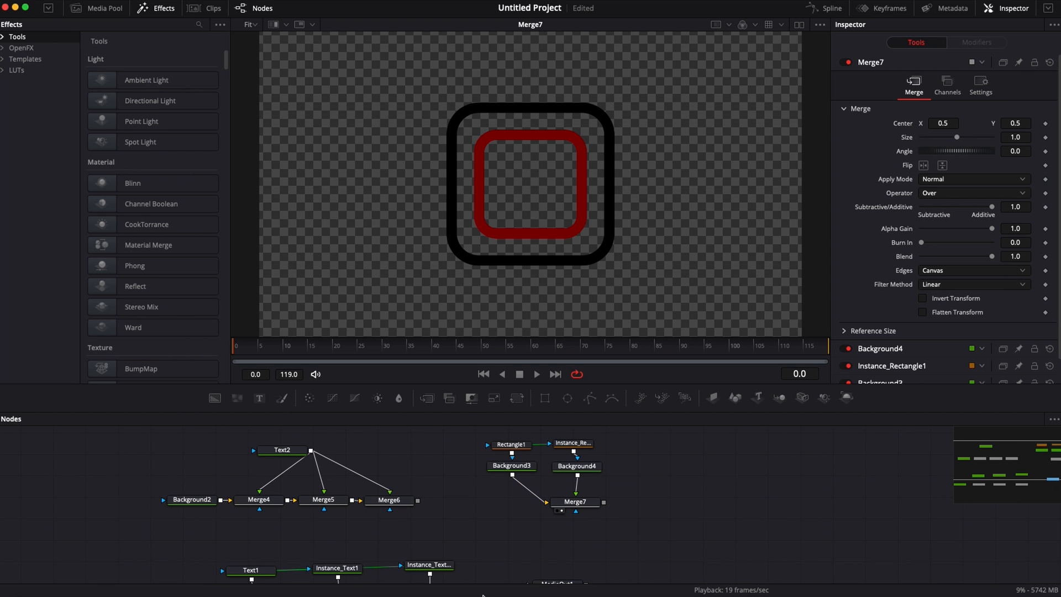
mouse_move(581, 538)
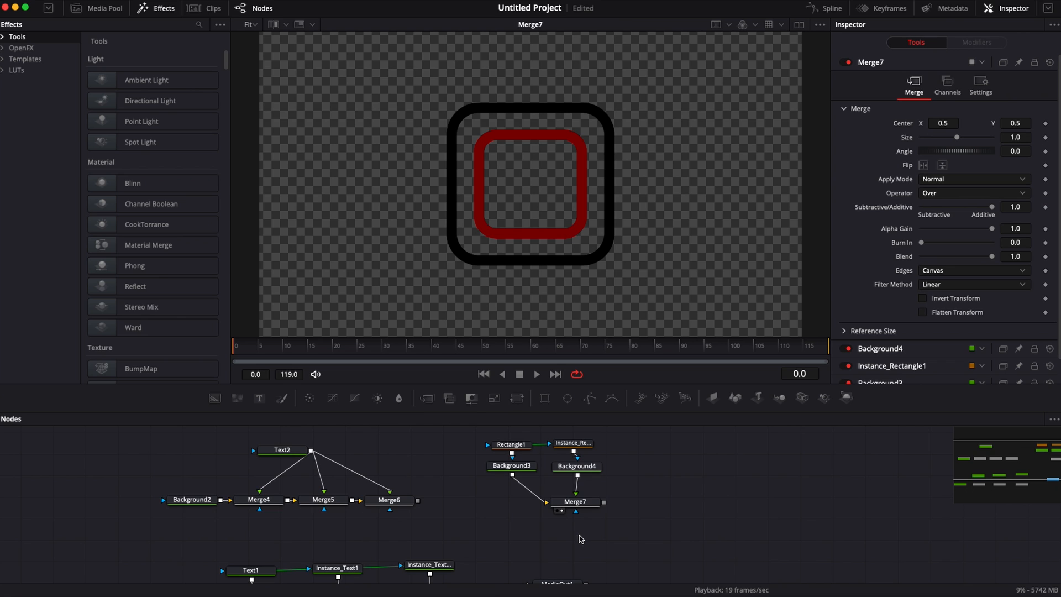
mouse_move(562, 530)
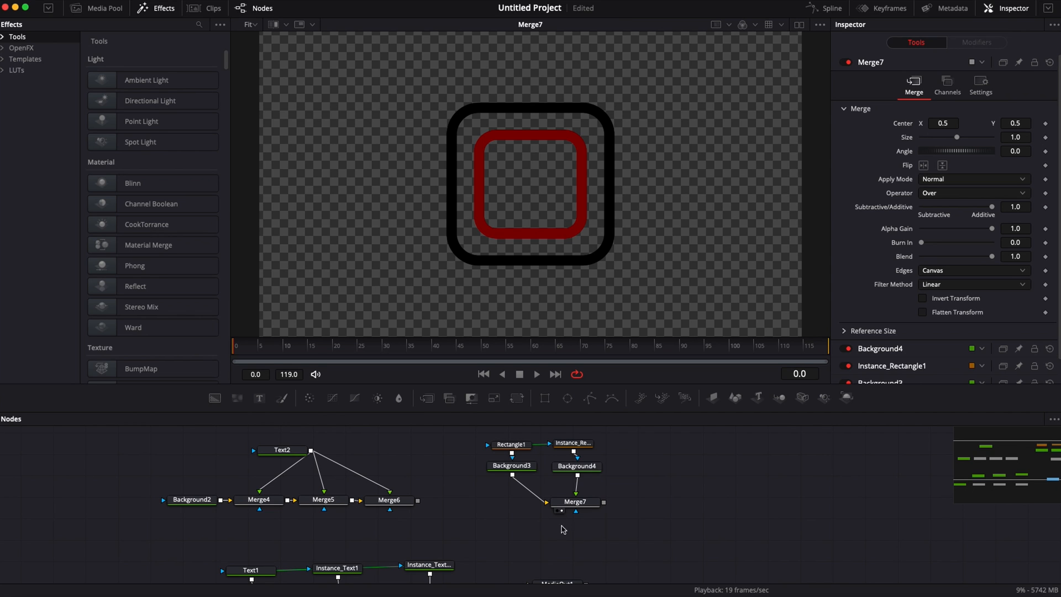
mouse_move(554, 541)
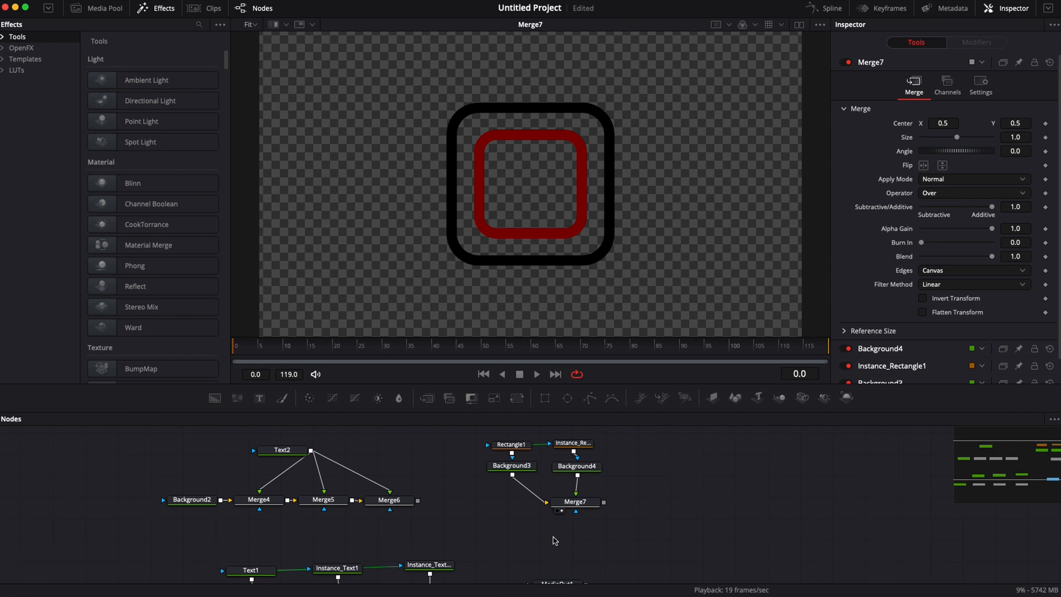